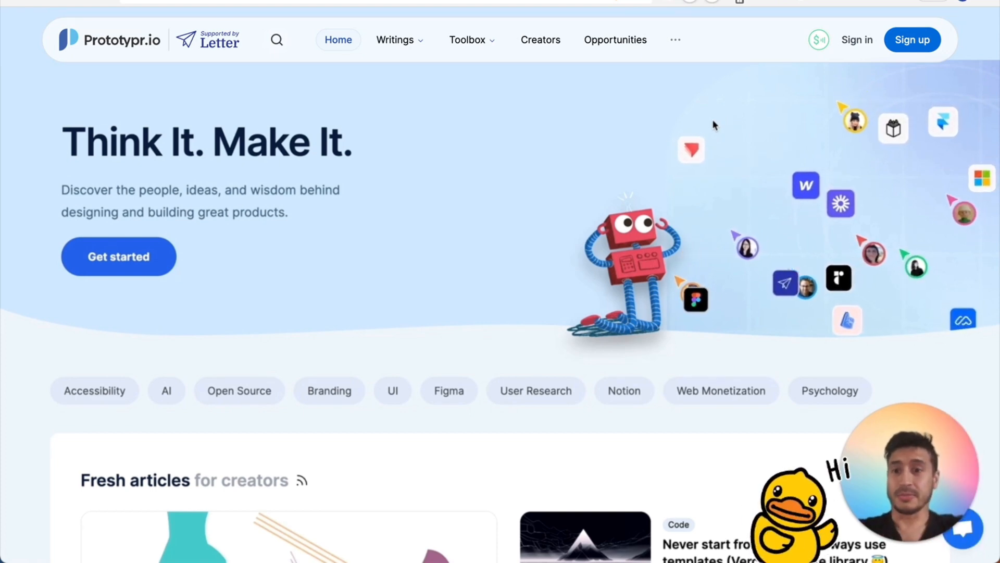
# - Scroll down the Prototypr.io home page past the topic tags toward the AI tag
pyautogui.scroll(-3)
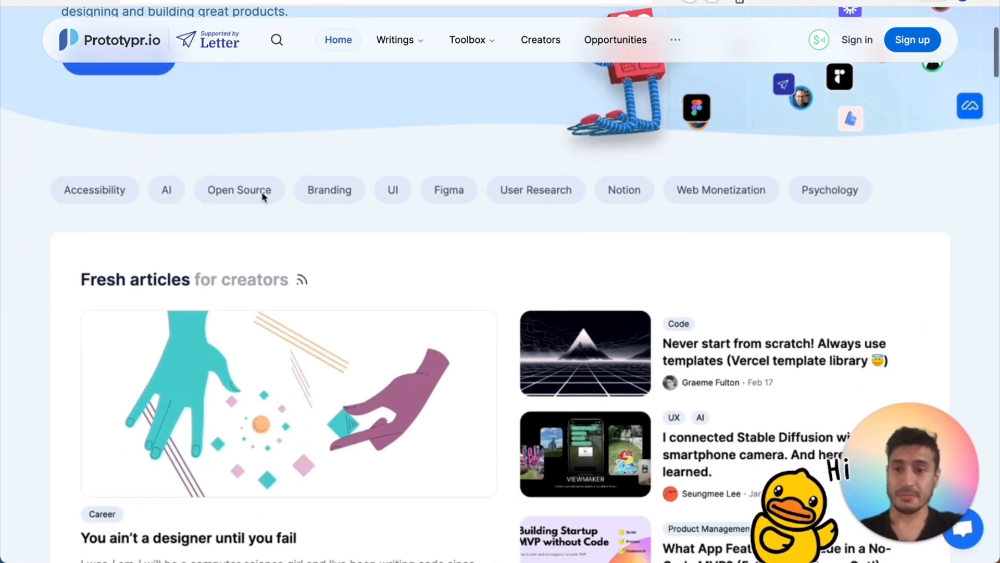
pyautogui.scroll(-3)
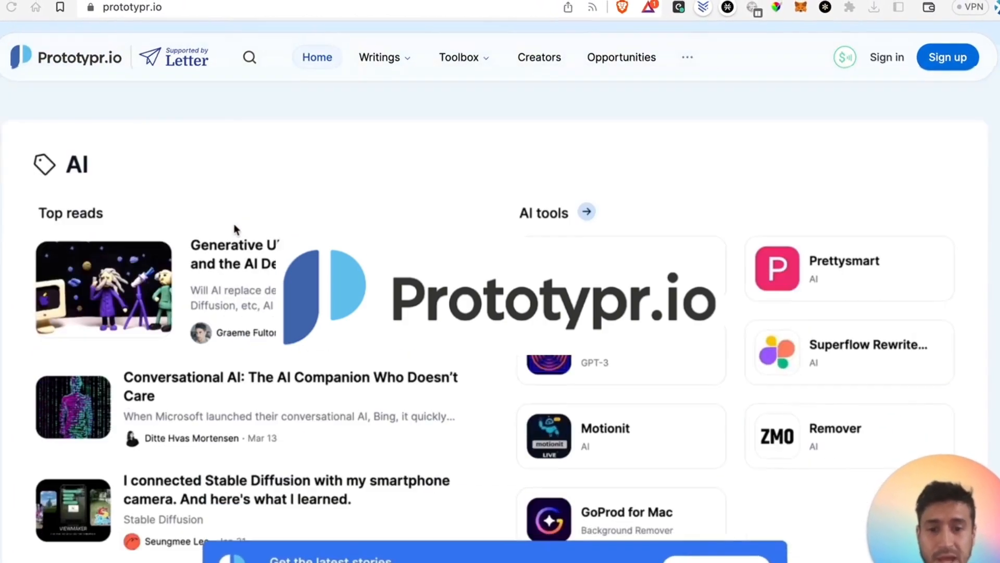
pyautogui.scroll(-3)
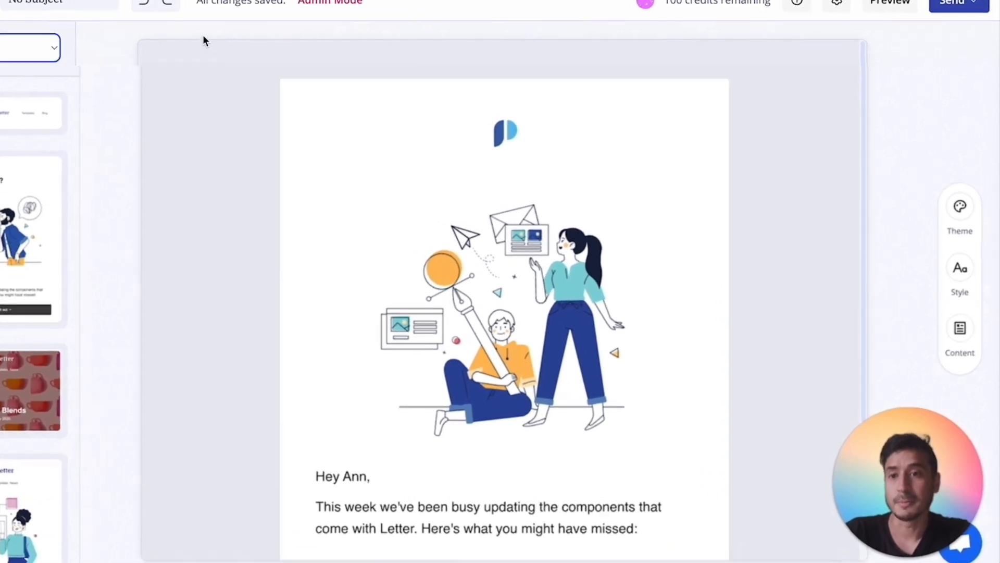
# - Scroll through the card library and draft, then select the intro card and its illustration
pyautogui.scroll(-3)
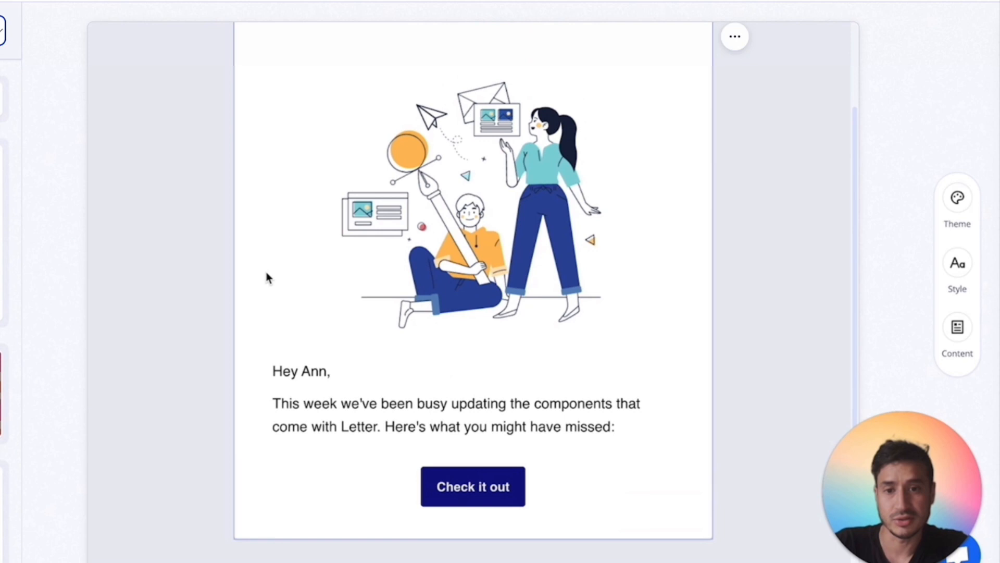
pyautogui.scroll(-3)
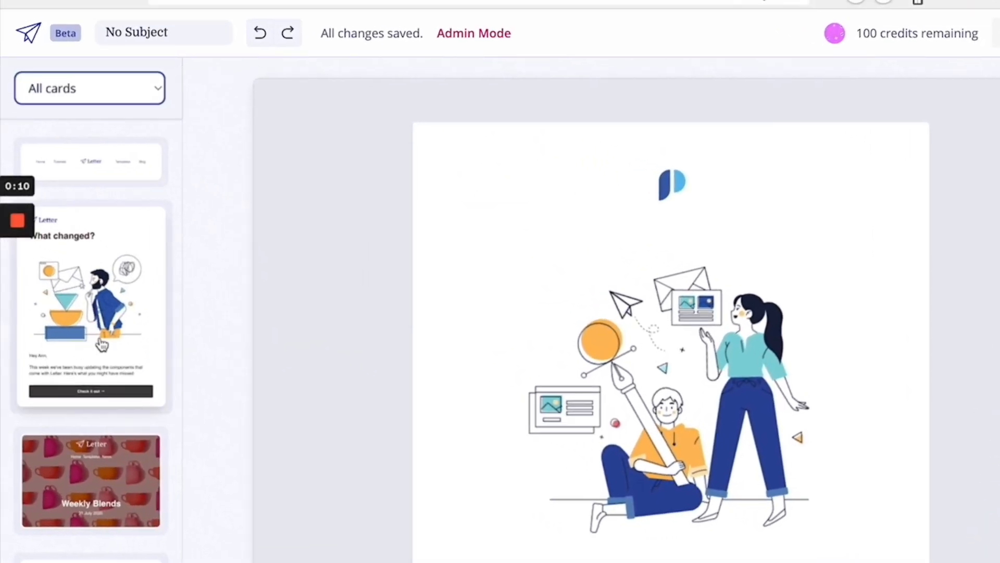
pyautogui.scroll(-3)
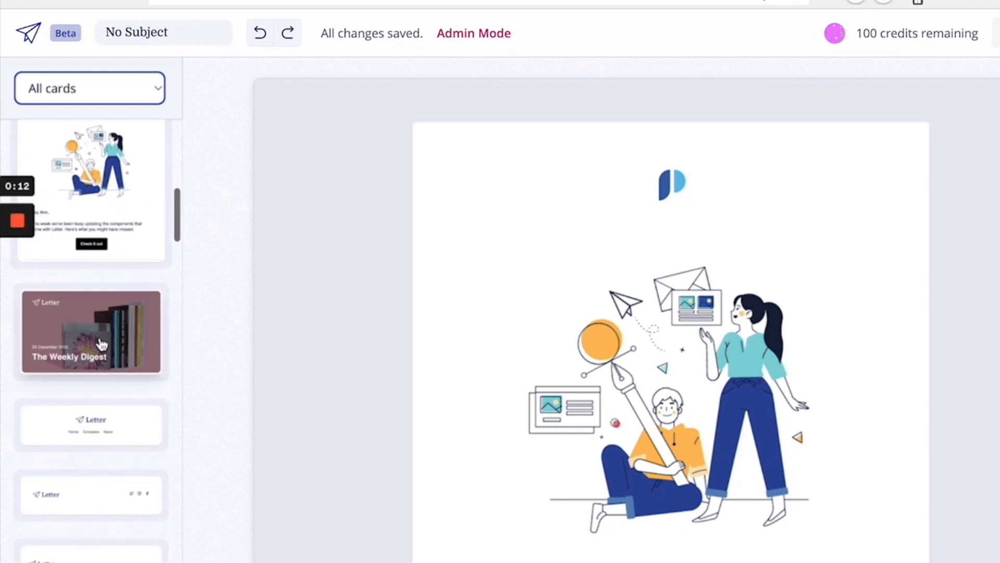
pyautogui.scroll(-3)
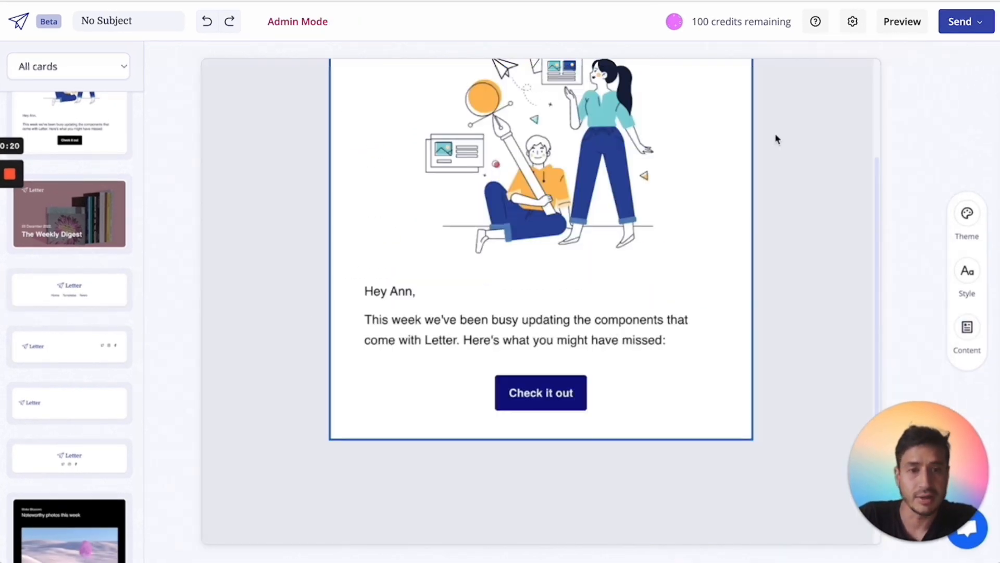
pyautogui.click(967, 214)
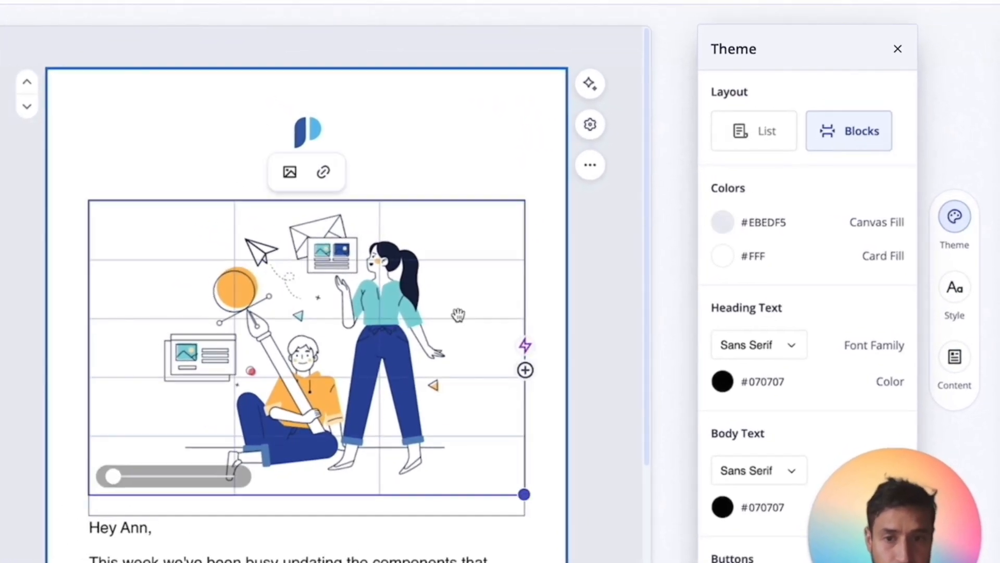
pyautogui.click(955, 290)
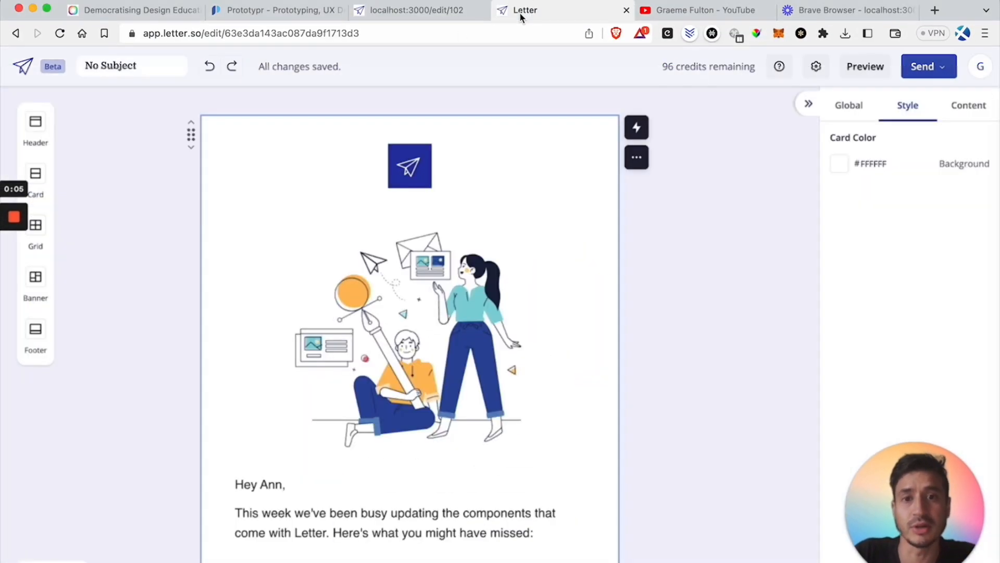
# - Browse the card library and Global settings, then show the Header card designs
pyautogui.click(417, 10)
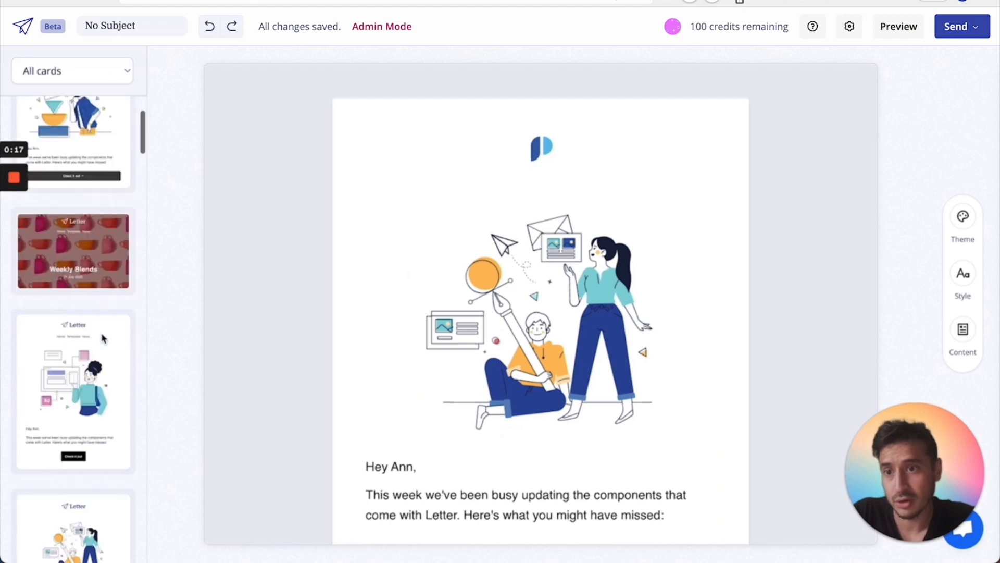
pyautogui.scroll(-3)
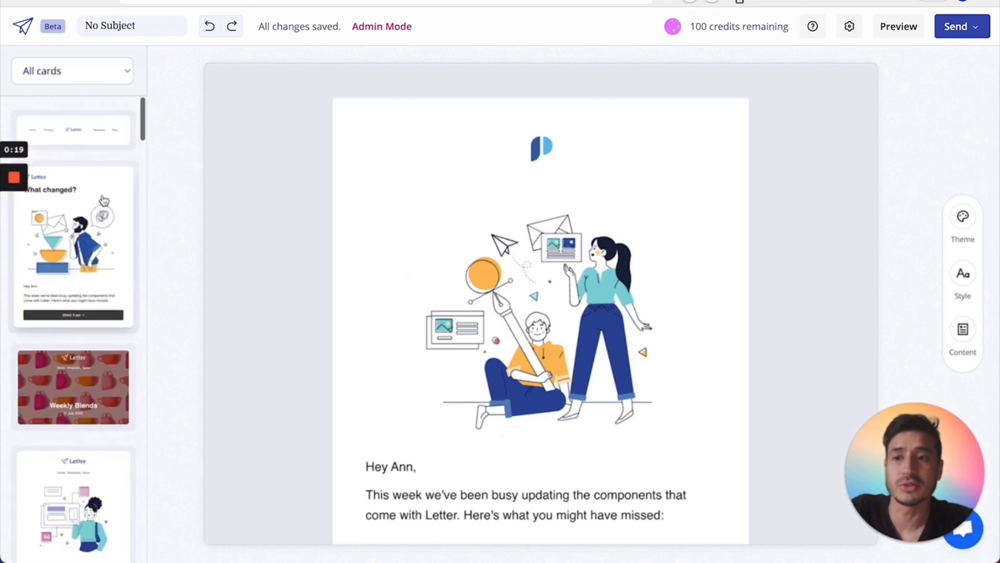
pyautogui.scroll(-3)
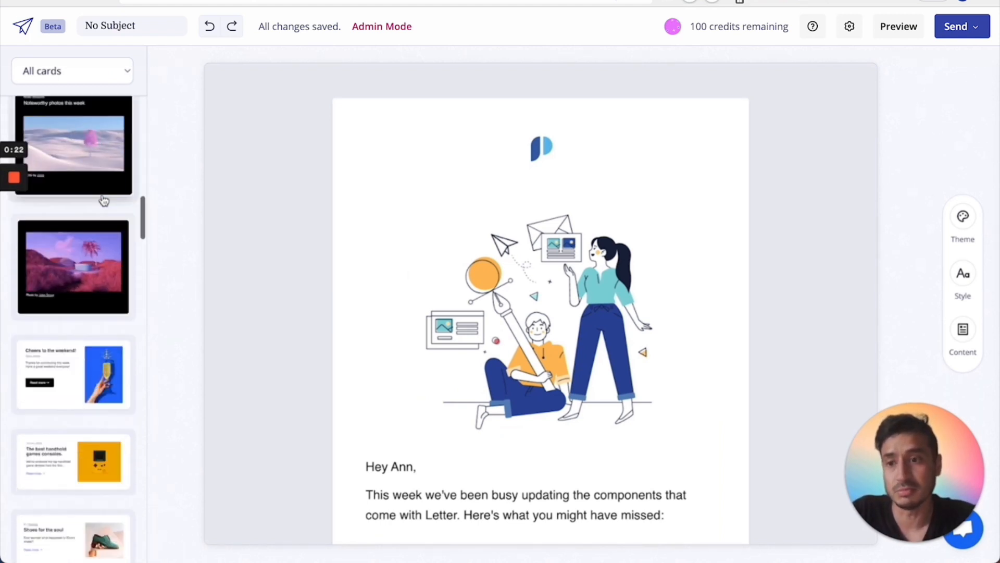
pyautogui.scroll(-3)
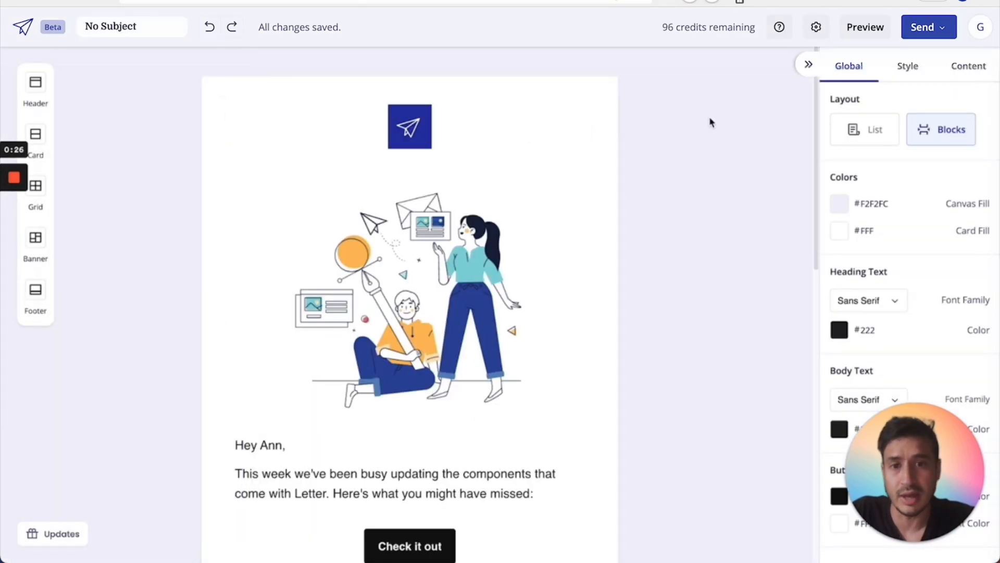
pyautogui.scroll(-3)
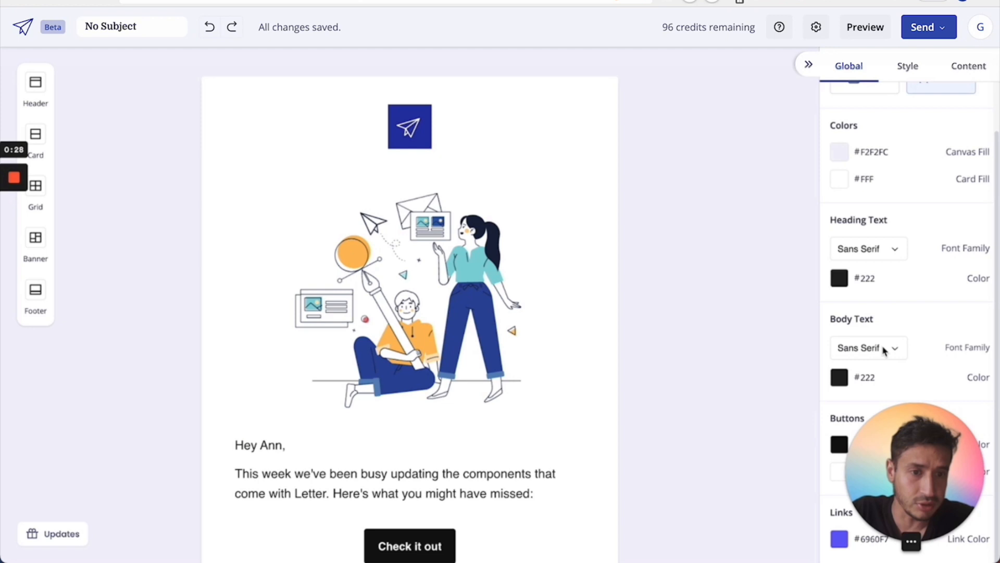
pyautogui.click(394, 235)
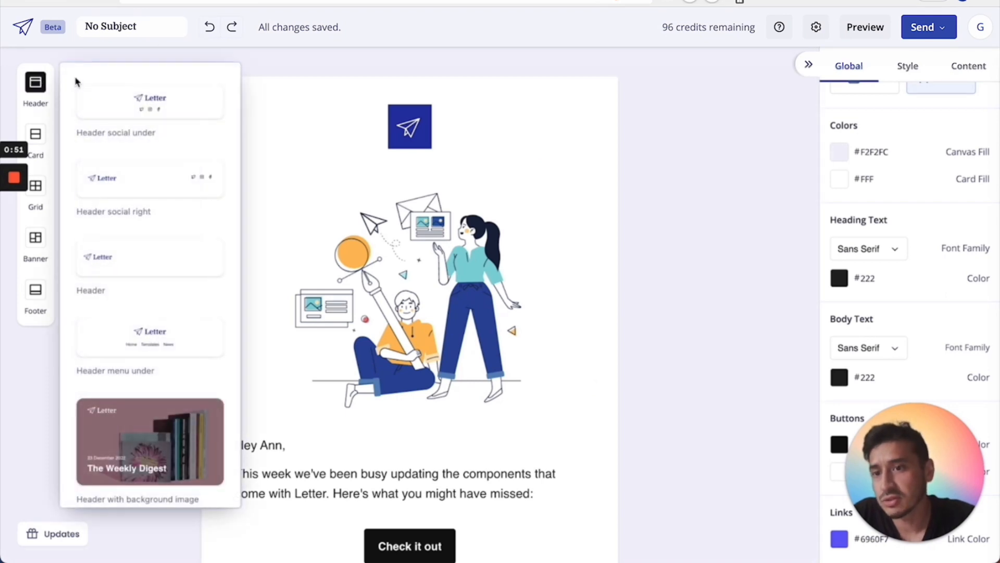
# - Scroll the Grid card templates toward the '2 Cards Align Left' layout
pyautogui.scroll(-3)
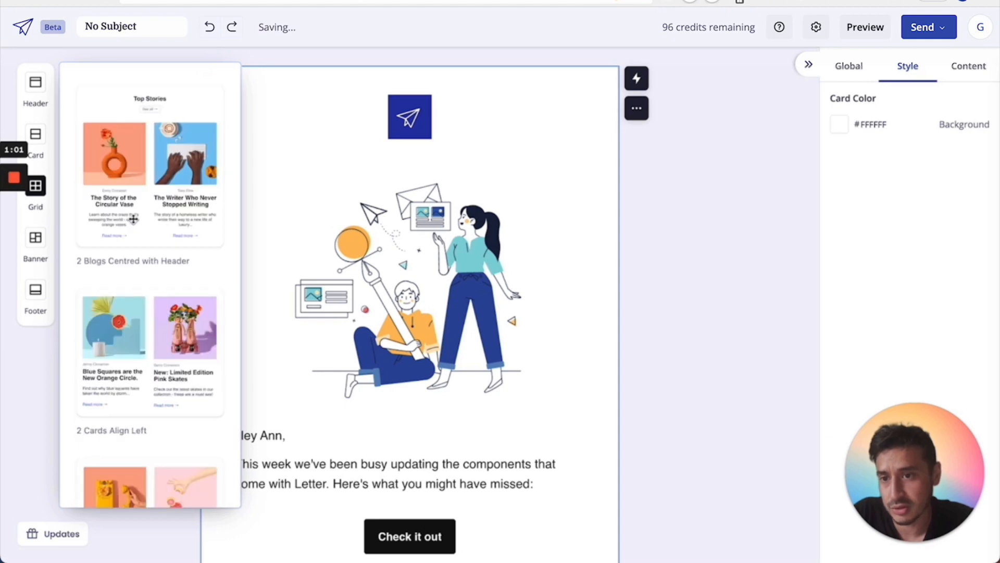
pyautogui.scroll(-3)
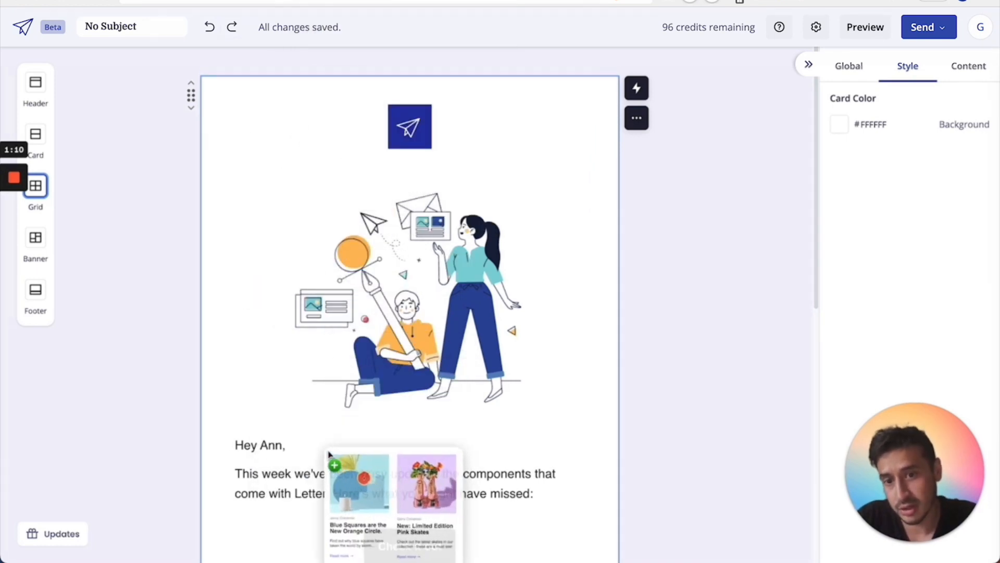
pyautogui.scroll(-3)
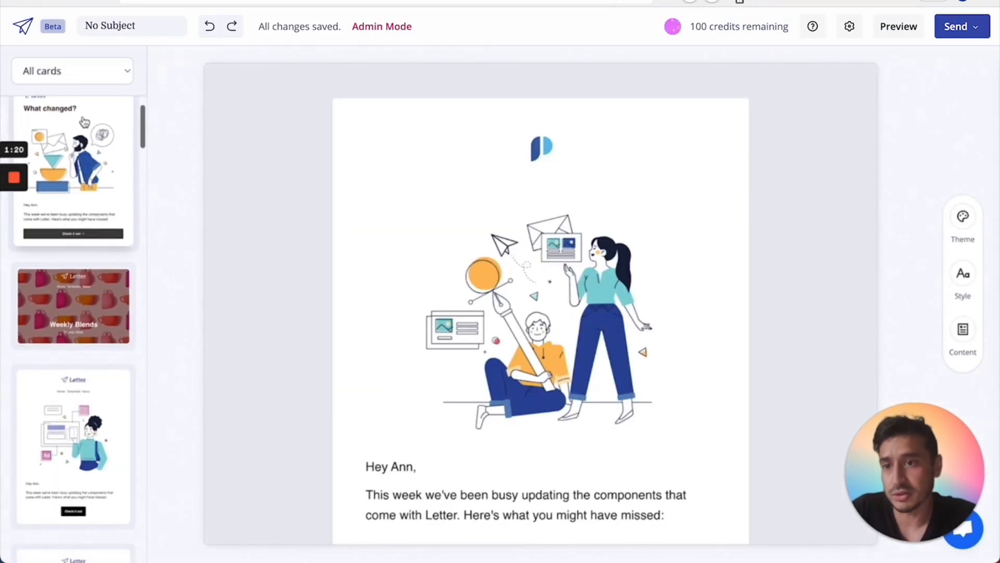
# - Filter the card library to Article group cards and open Content Import for the new card
pyautogui.click(72, 71)
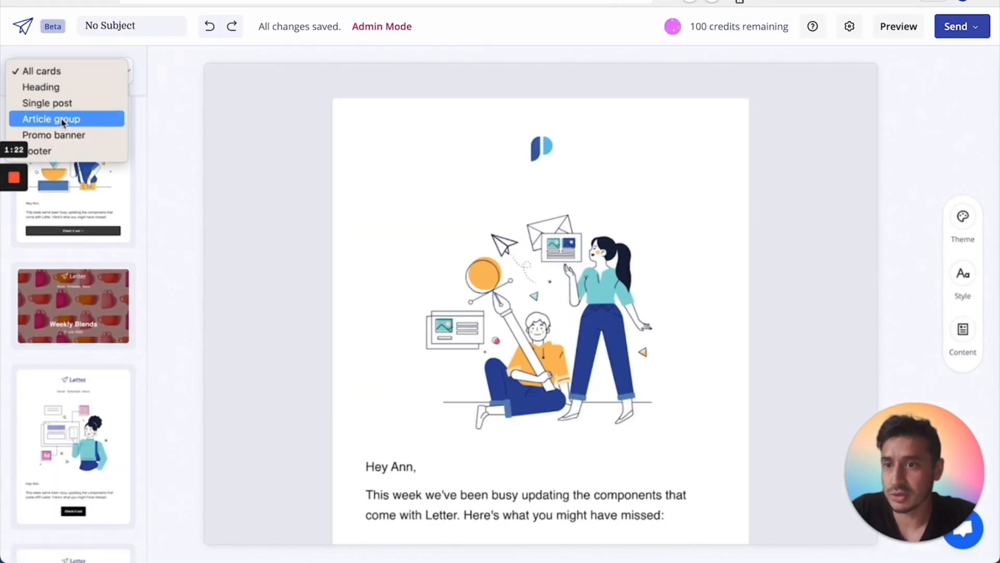
pyautogui.click(50, 119)
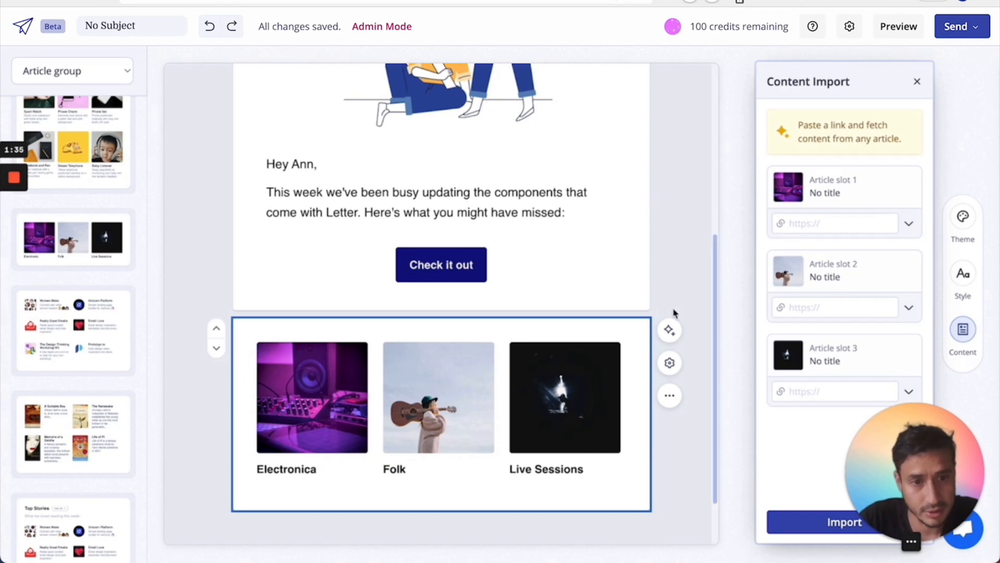
pyautogui.click(917, 81)
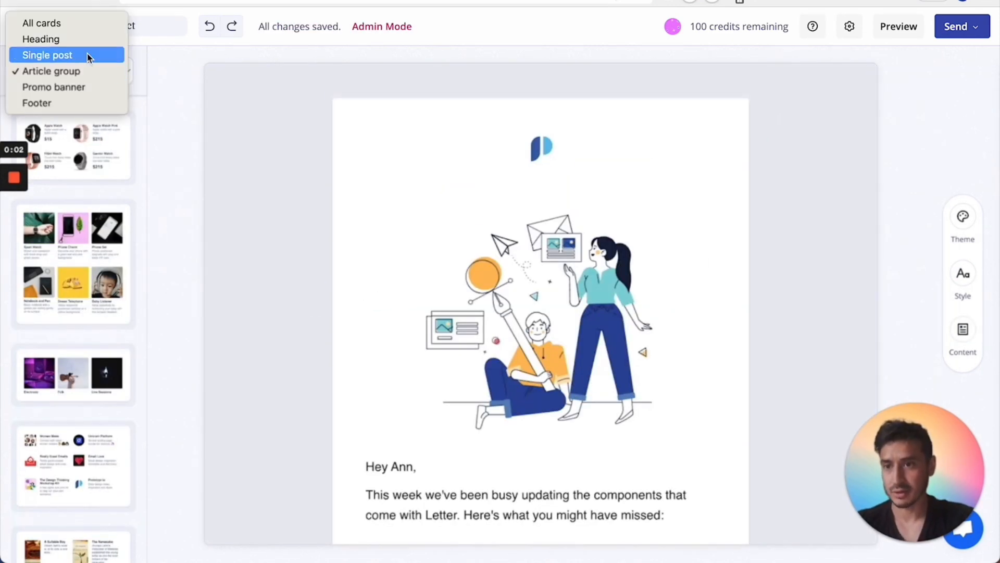
# - Filter to Single post cards and import the Inside Sketch article into the new post card
pyautogui.click(47, 55)
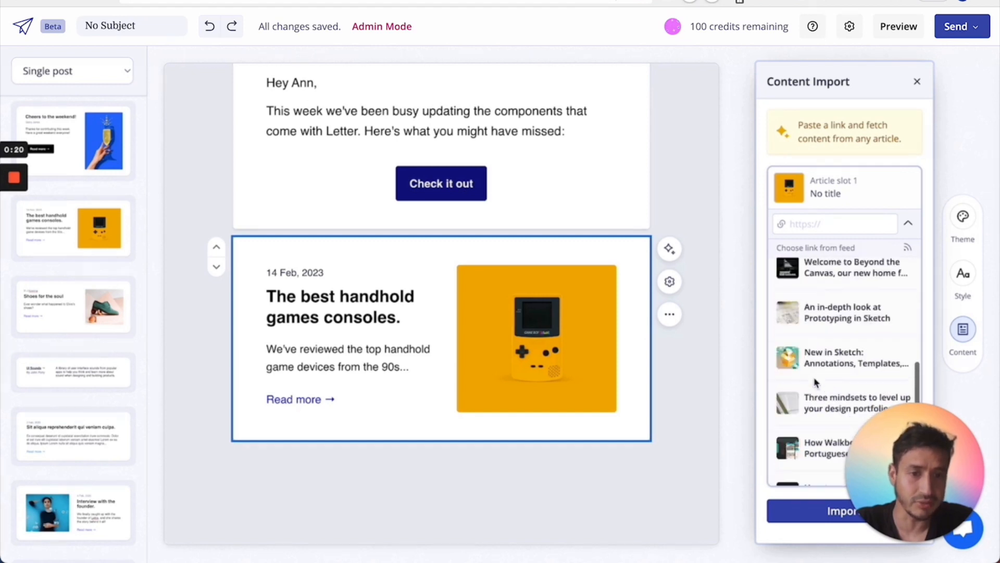
pyautogui.scroll(-3)
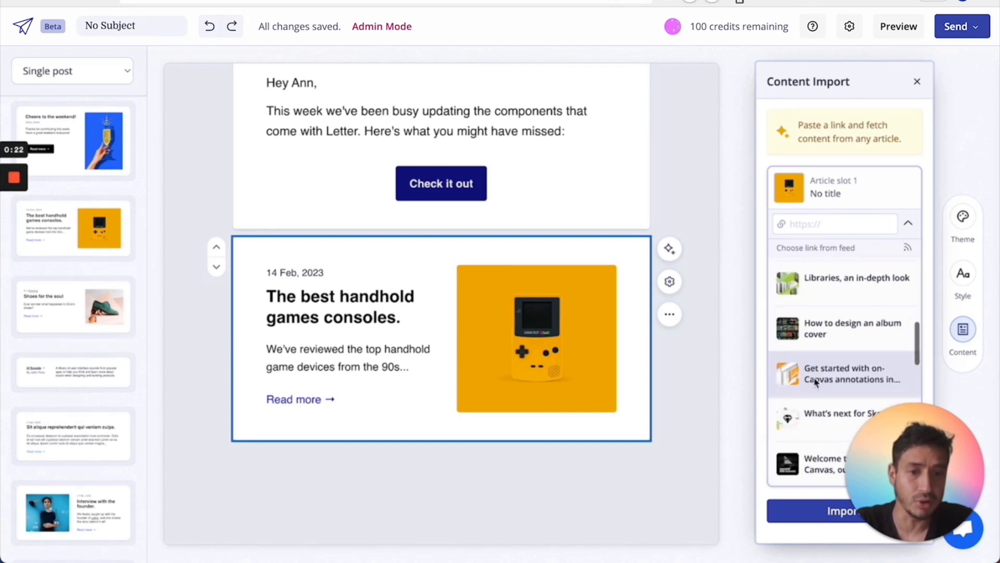
pyautogui.scroll(-3)
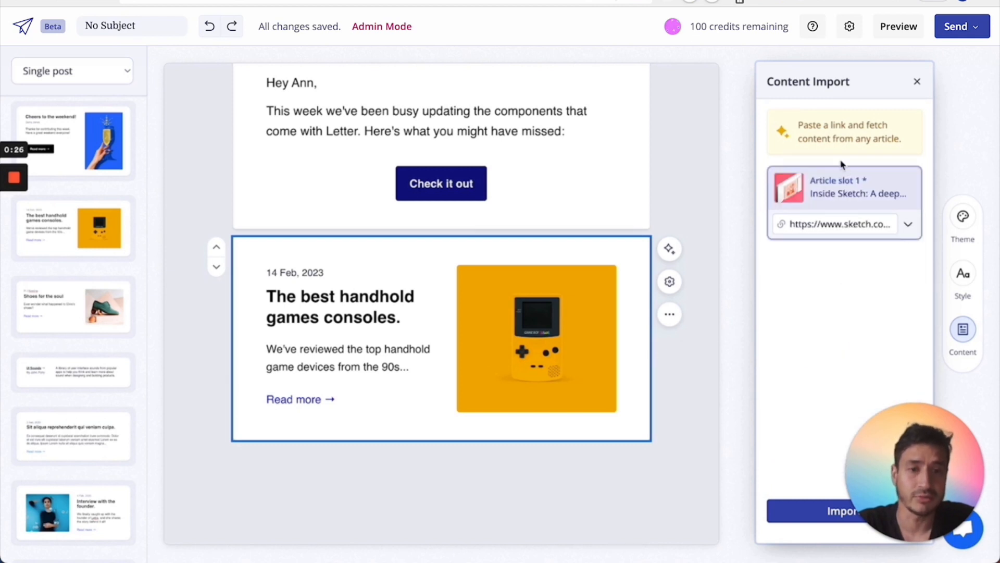
pyautogui.click(843, 510)
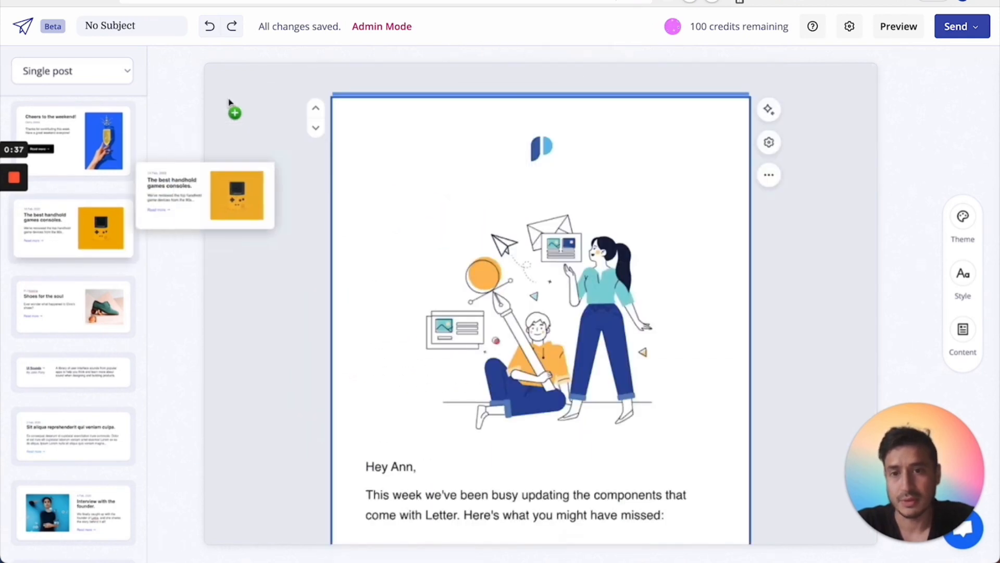
# - Scroll the draft to the intro card and select it to reach its feed import options
pyautogui.scroll(-3)
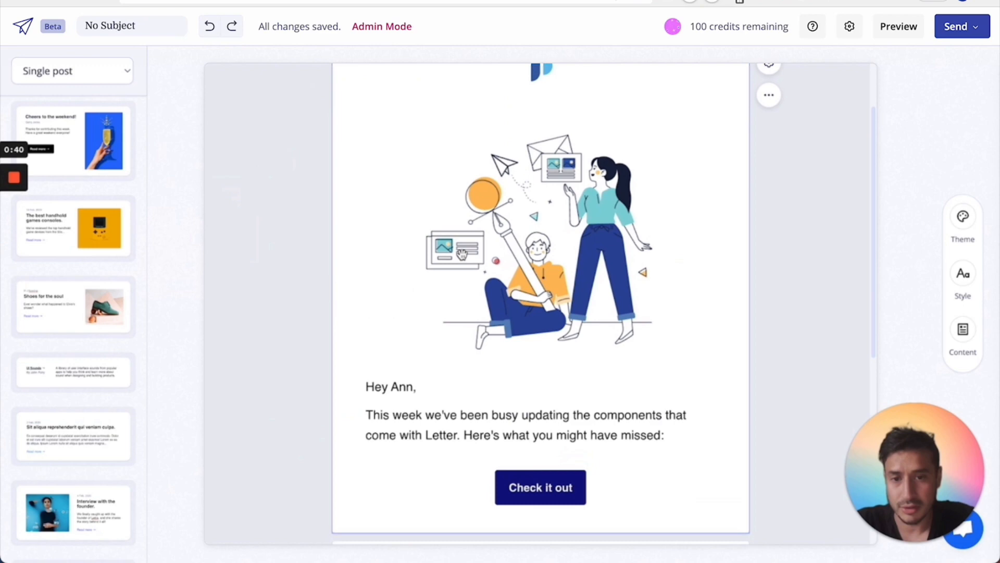
pyautogui.scroll(-3)
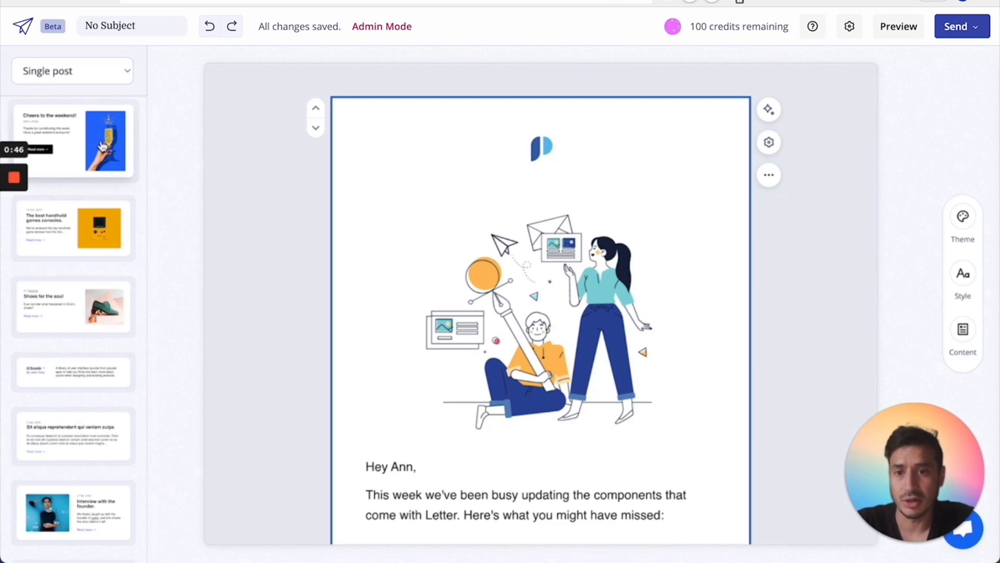
pyautogui.scroll(-3)
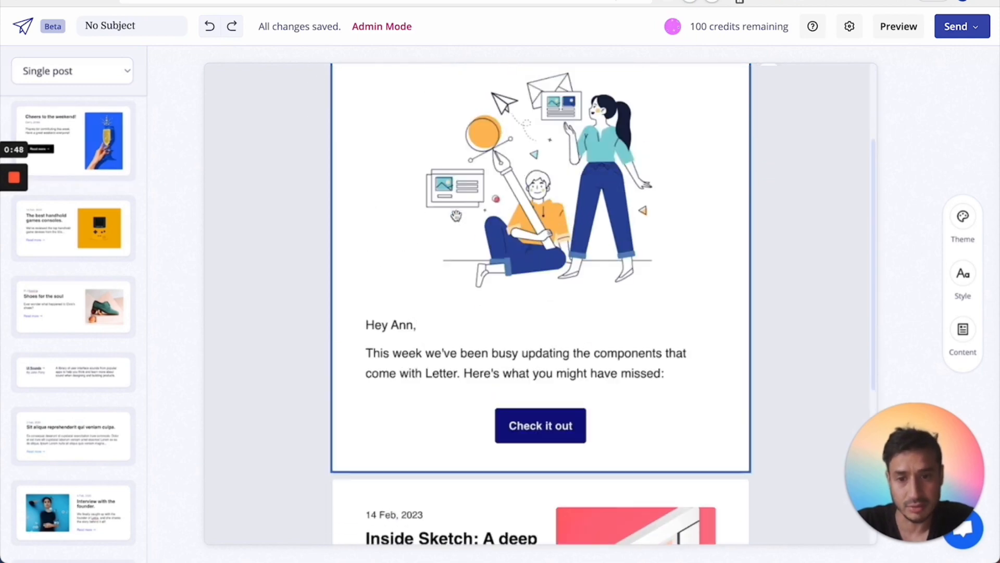
pyautogui.click(962, 334)
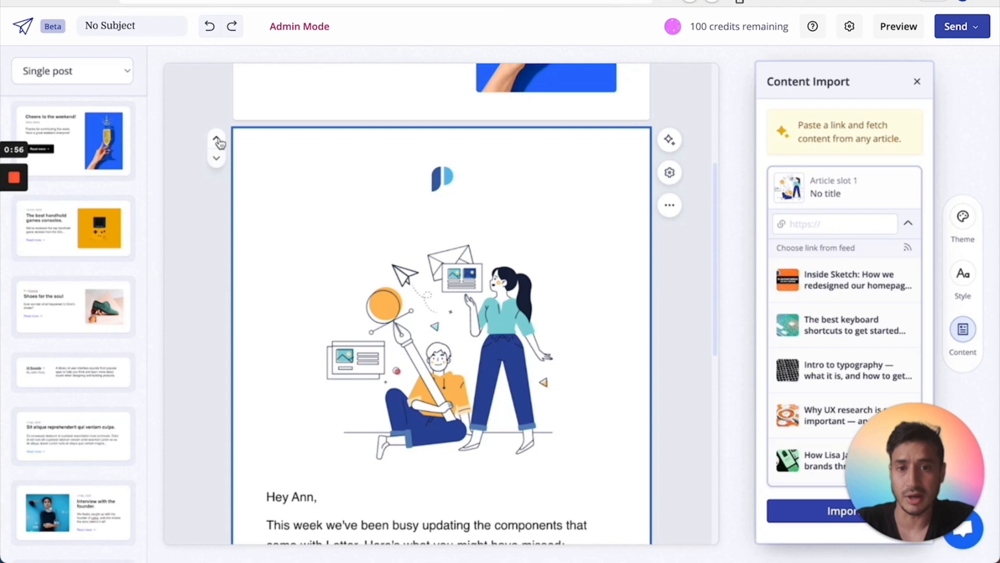
# - Move the intro card up, show Content Import and choose the Top Stories card as target
pyautogui.click(217, 140)
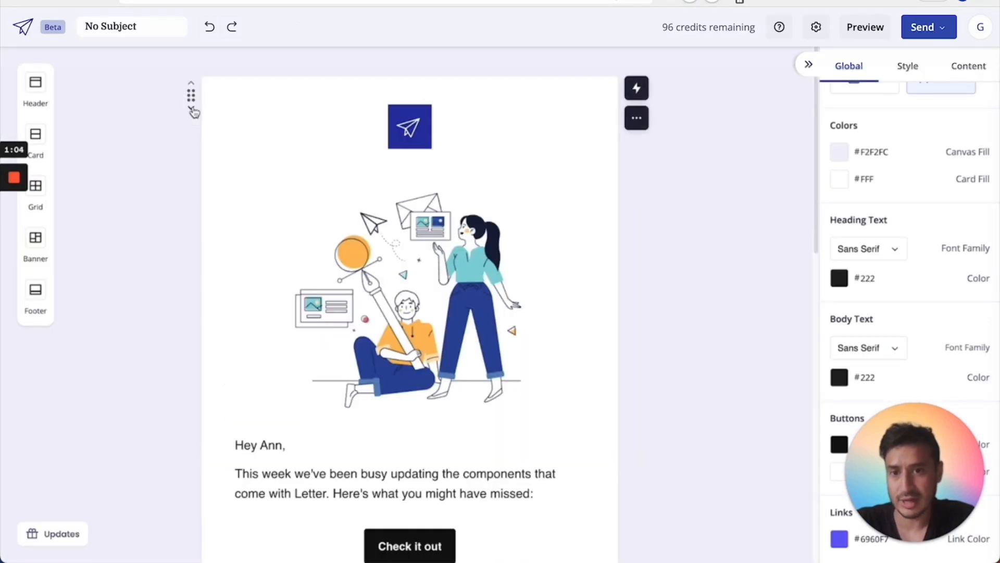
pyautogui.scroll(-3)
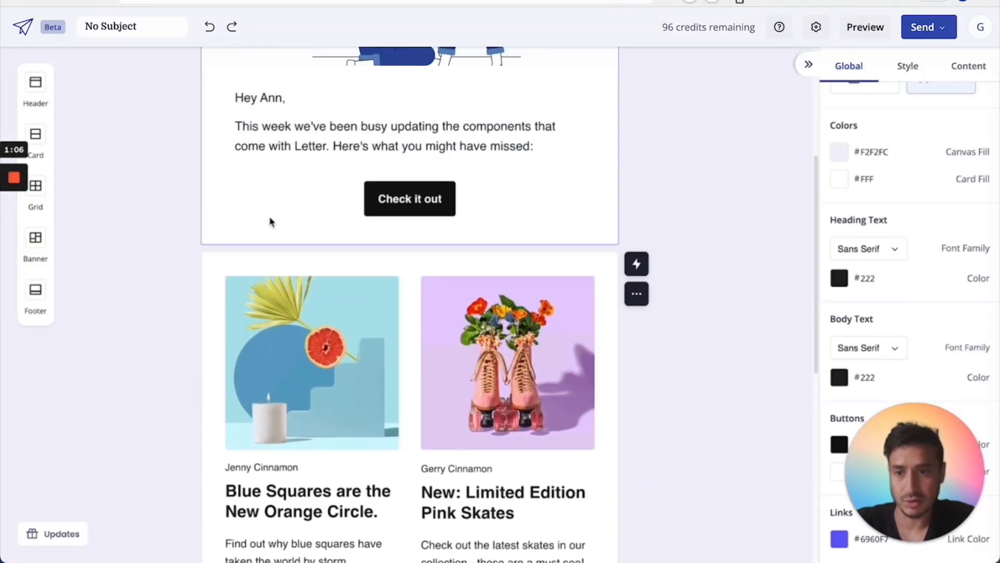
pyautogui.scroll(-3)
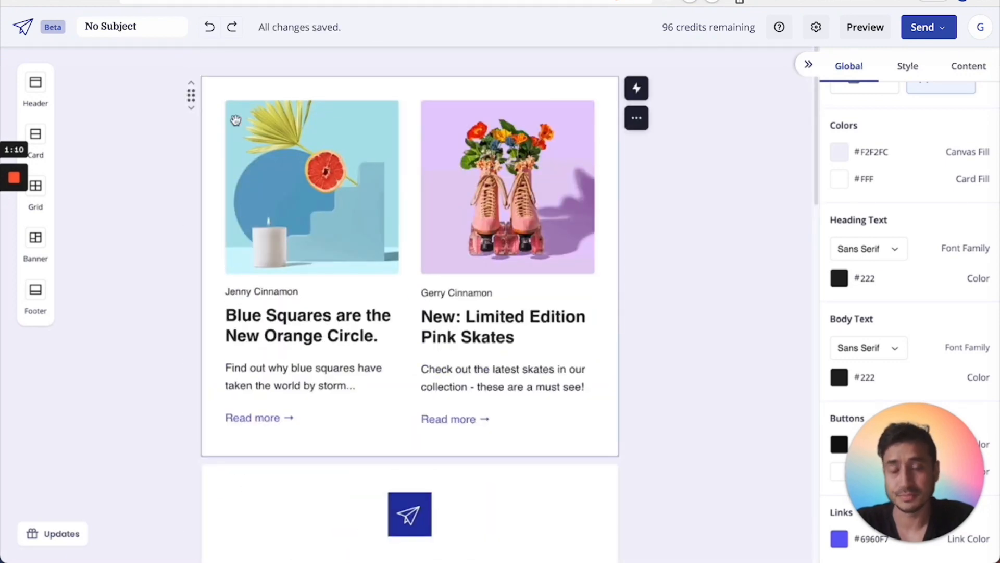
pyautogui.click(968, 66)
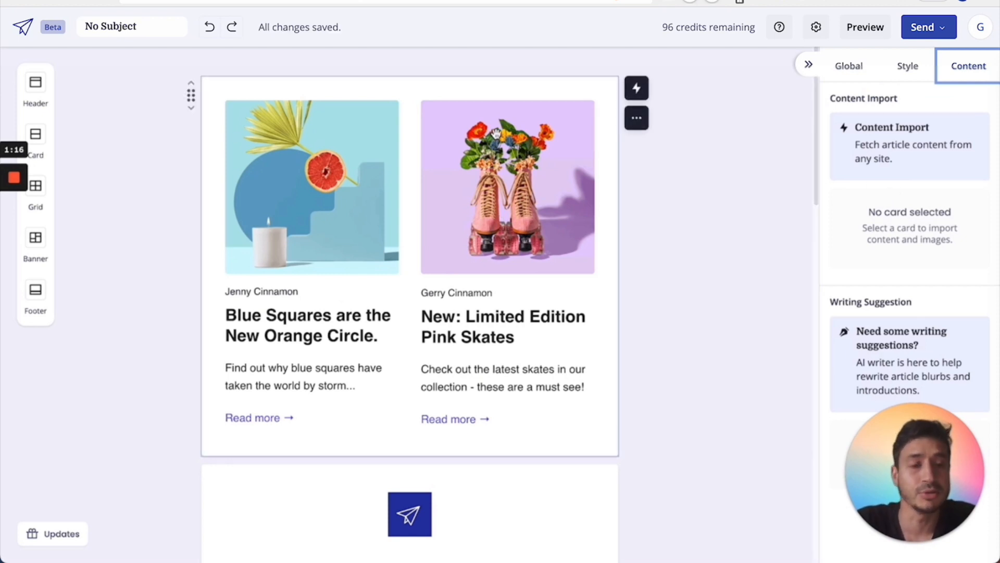
pyautogui.click(35, 139)
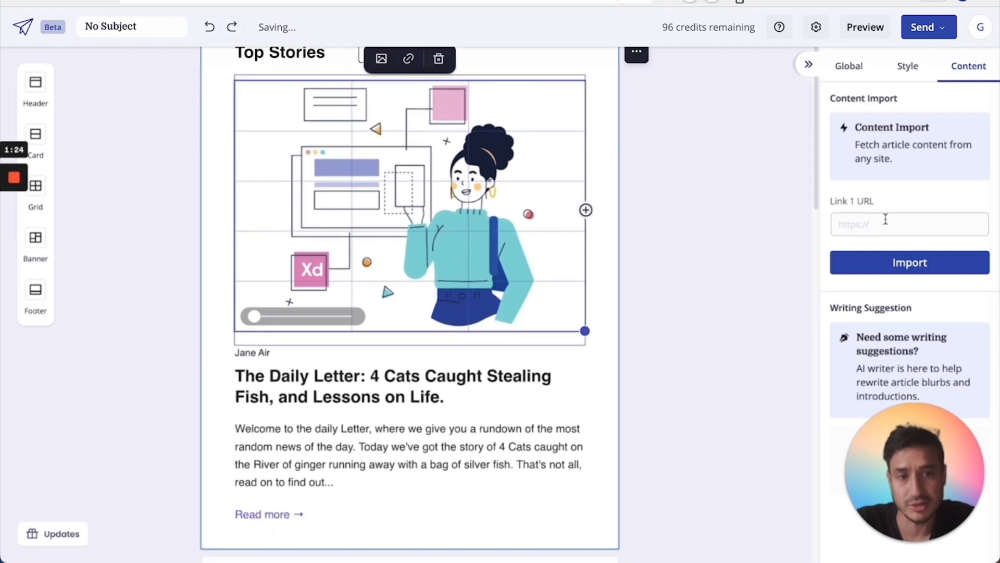
# - Prepare the Link 1 URL field and copy an article link from Prototypr.io for it
pyautogui.click(908, 224)
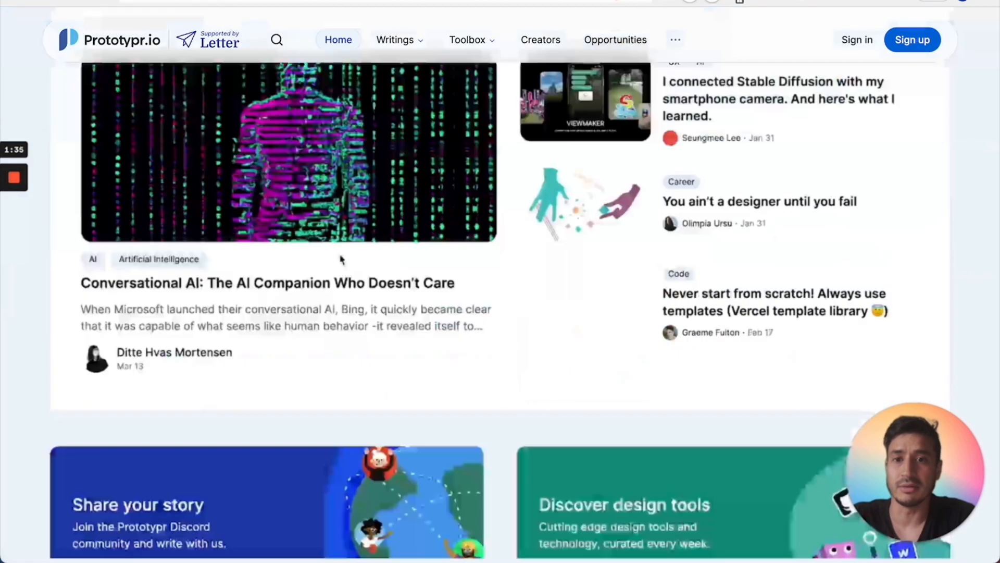
pyautogui.rightClick(583, 201)
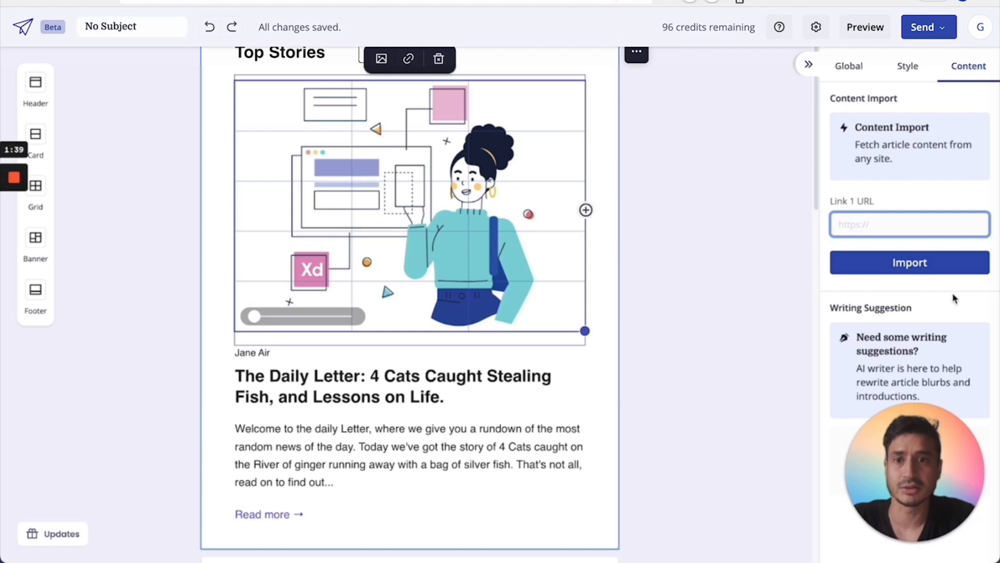
pyautogui.click(908, 262)
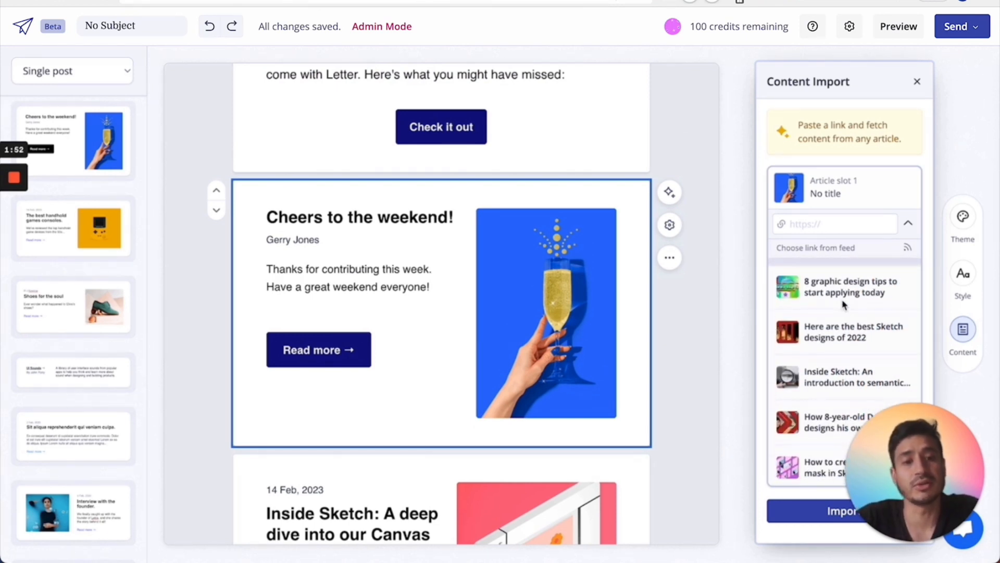
# - Import 'Here are the best Sketch designs of 2022' into the Cheers to the weekend card
pyautogui.click(854, 331)
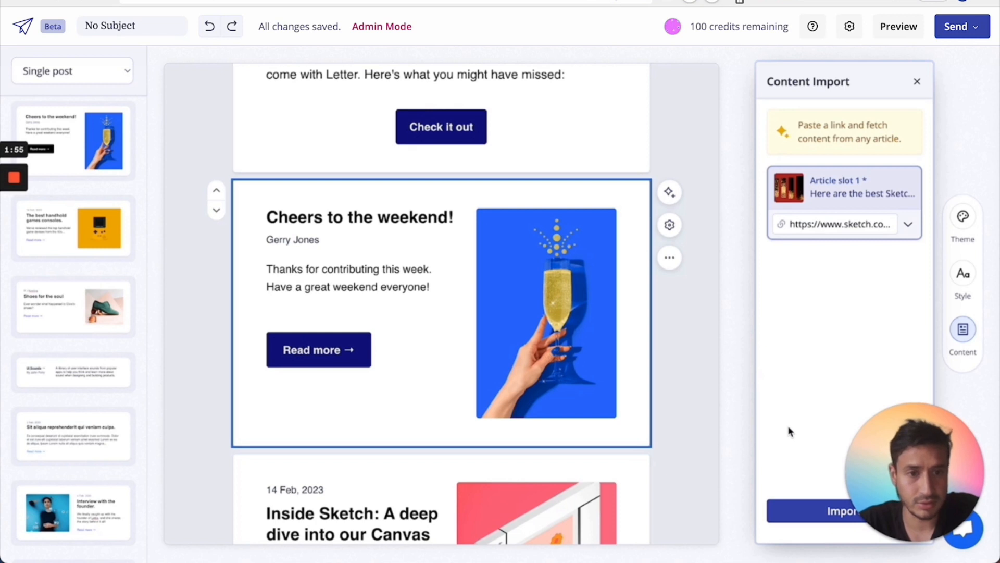
pyautogui.click(843, 511)
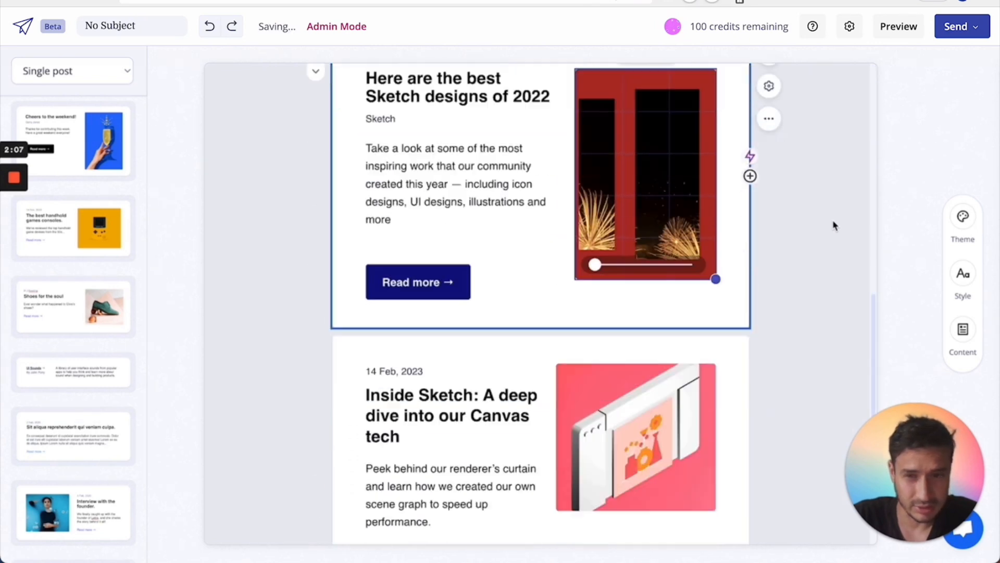
pyautogui.scroll(-3)
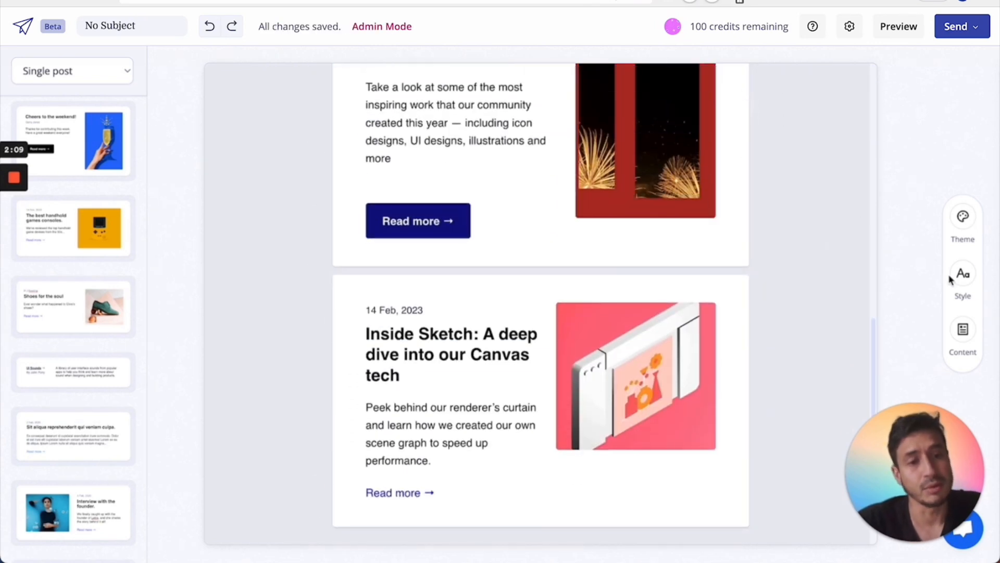
# - Select the Inside Sketch card, check its Style settings and return to its article import slot
pyautogui.click(962, 331)
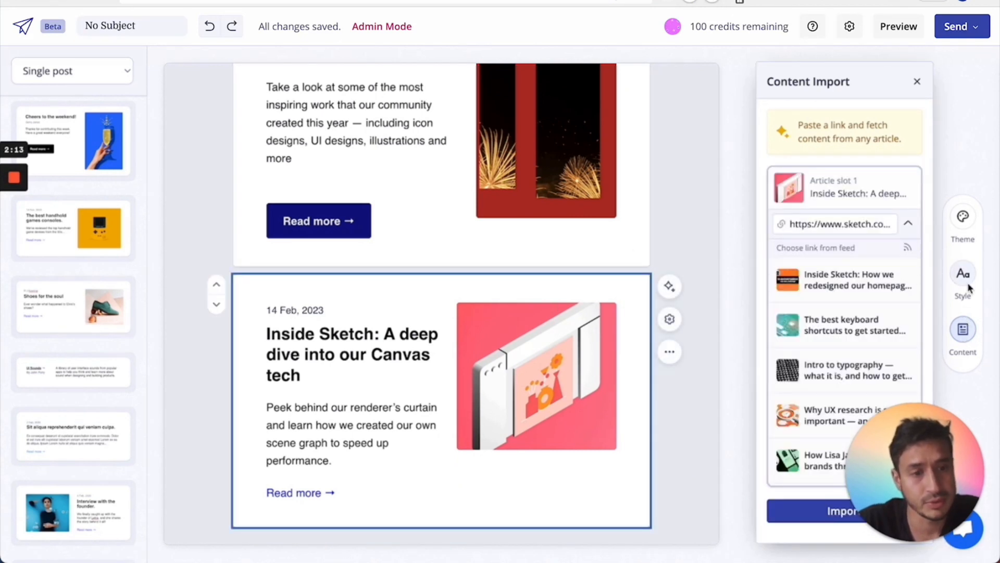
pyautogui.click(963, 273)
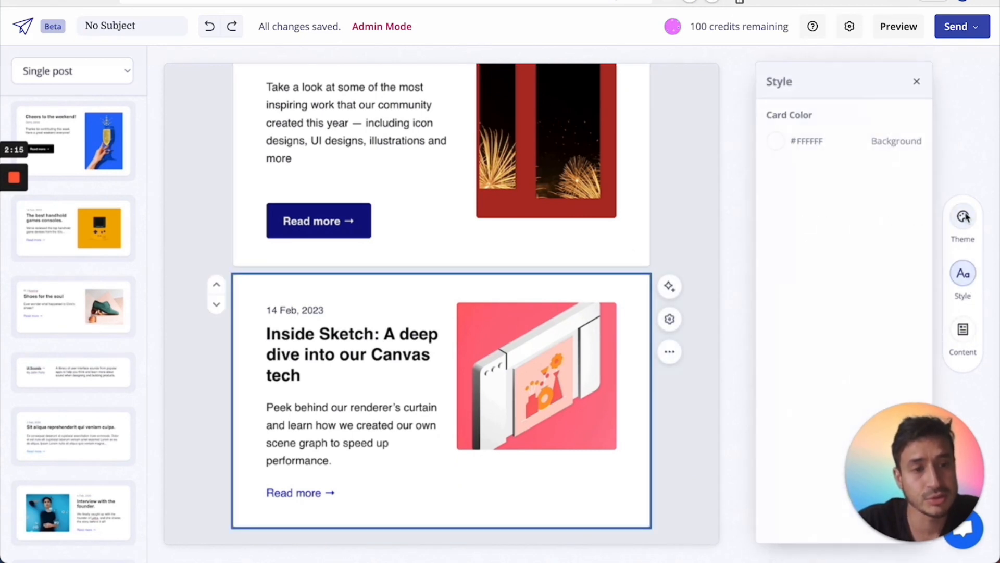
pyautogui.click(963, 329)
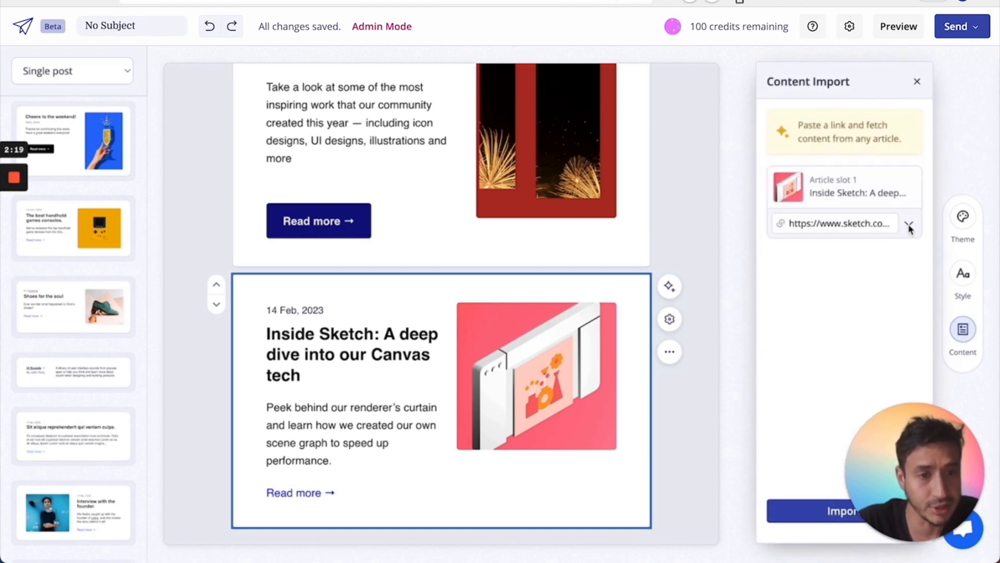
pyautogui.moveTo(869, 255)
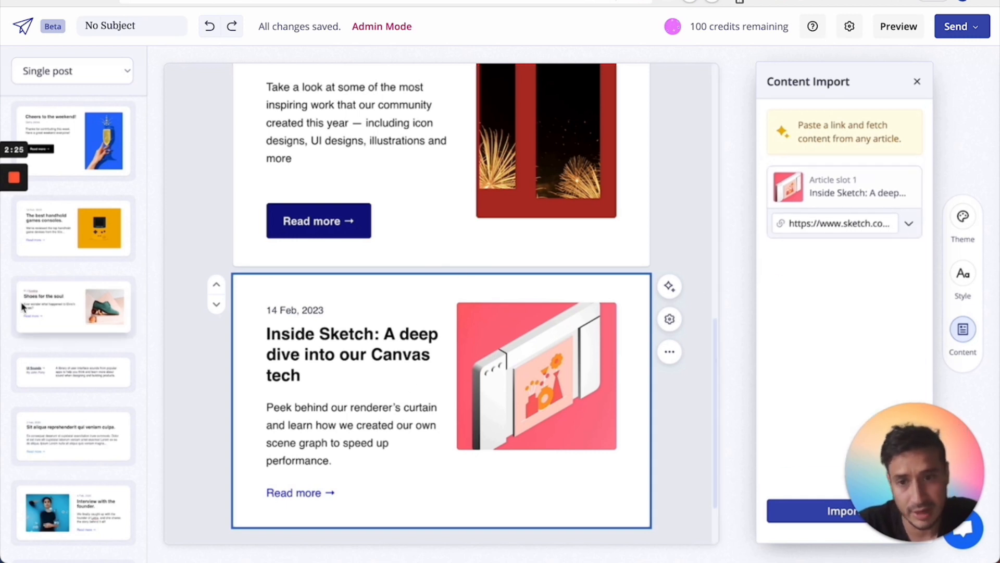
pyautogui.scroll(-3)
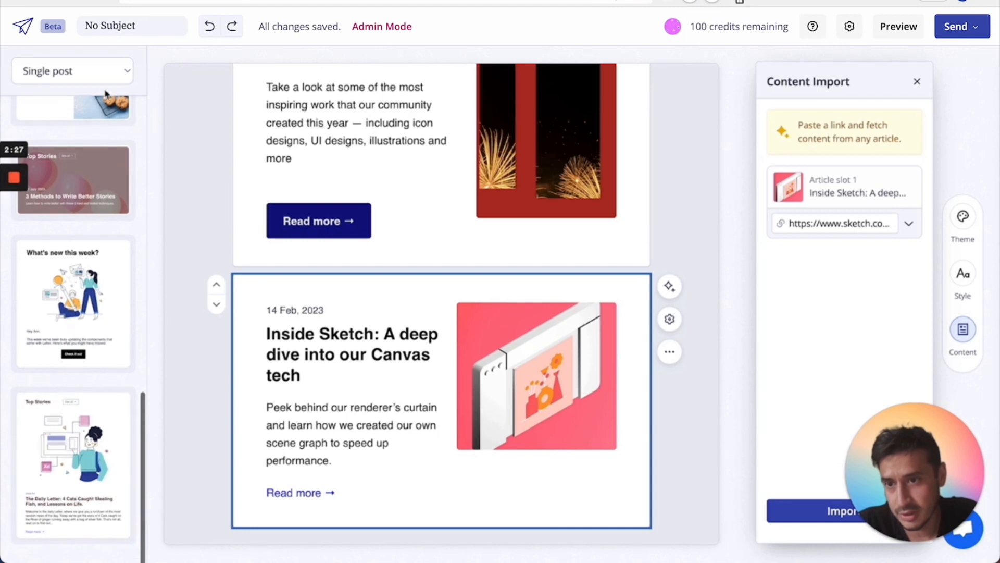
# - Switch the templates to Article group and add the six-item article group card
pyautogui.click(72, 71)
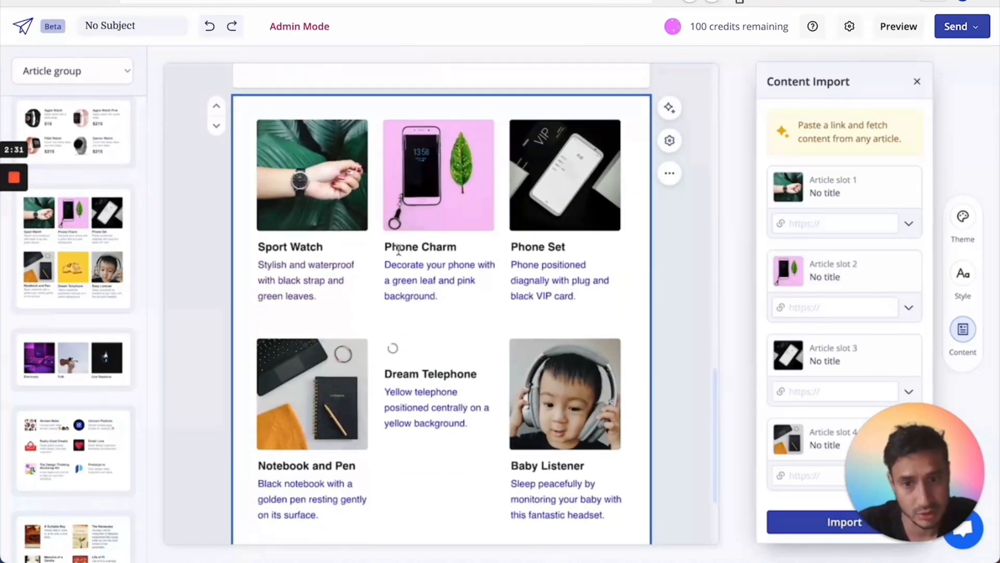
pyautogui.scroll(-3)
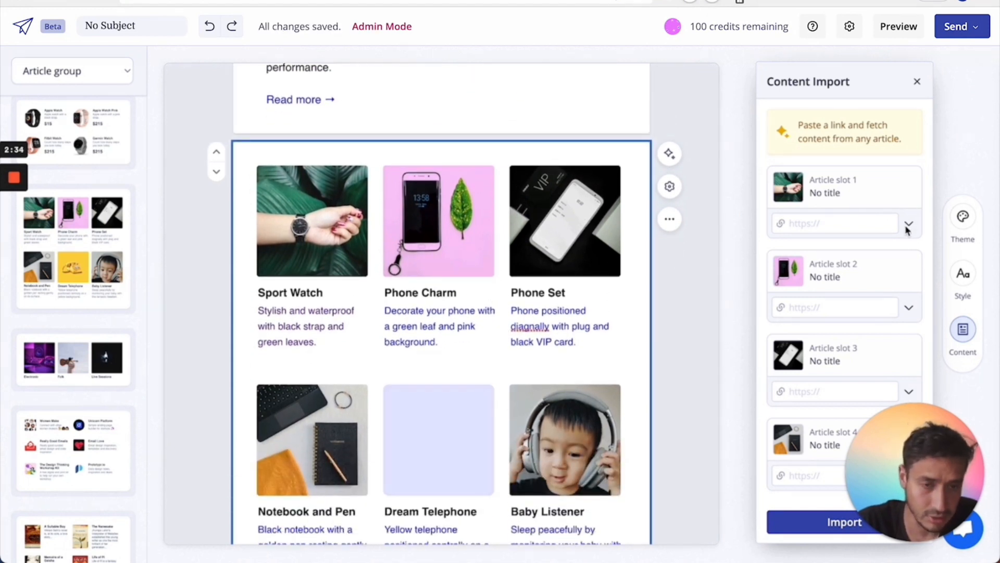
pyautogui.scroll(-3)
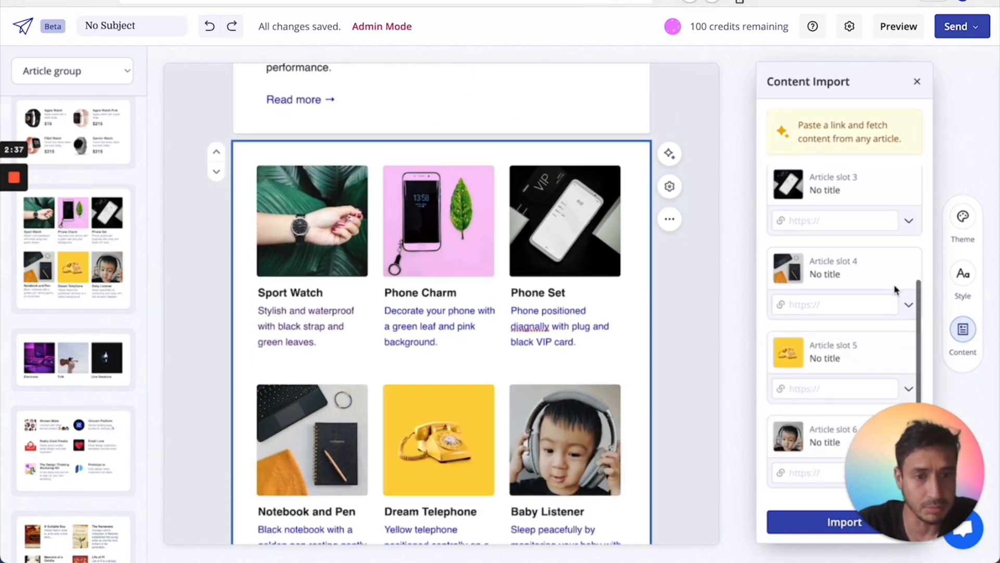
pyautogui.scroll(-3)
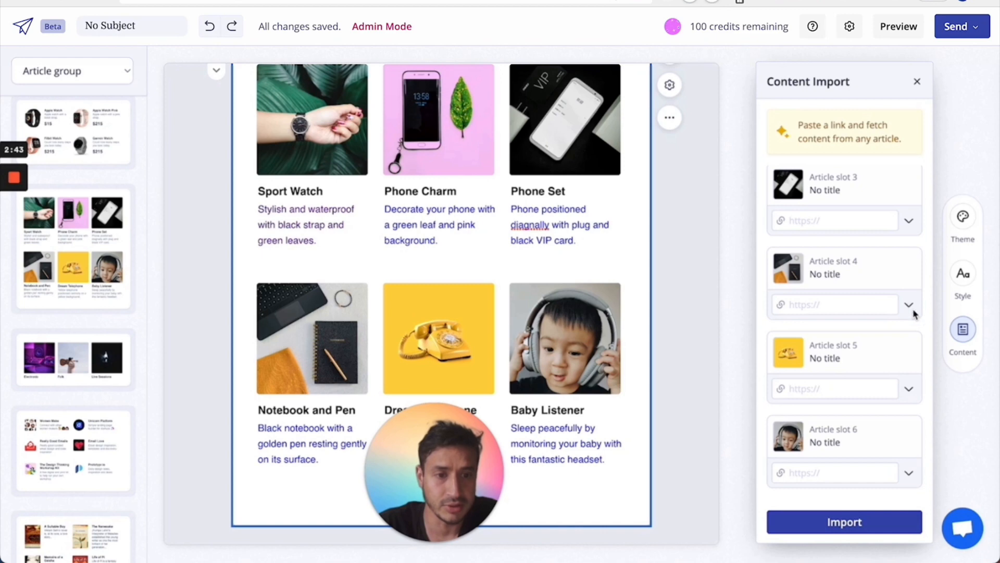
# - Choose a Sketch feed article for slot 4 and import the selected articles into the group card
pyautogui.click(909, 304)
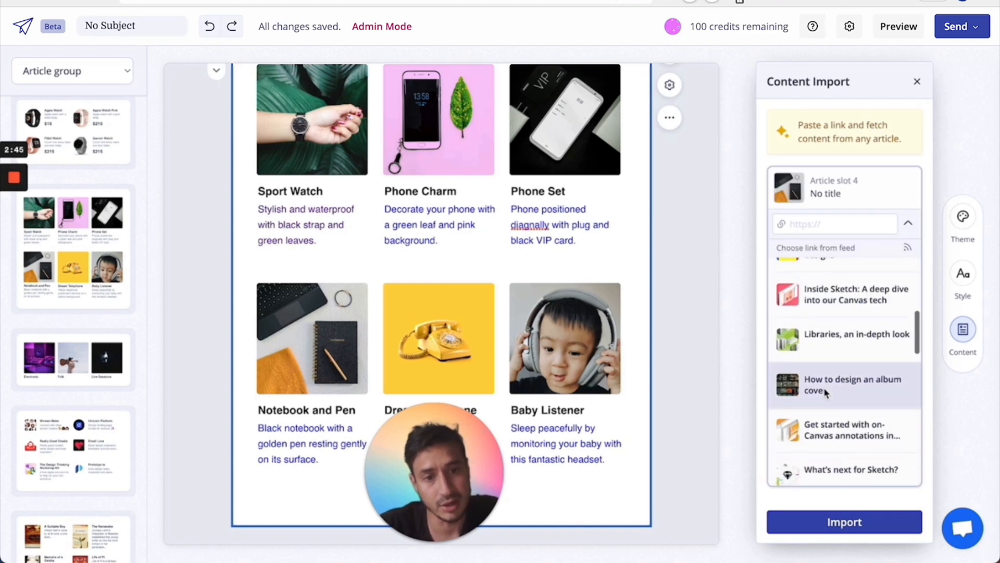
pyautogui.click(842, 385)
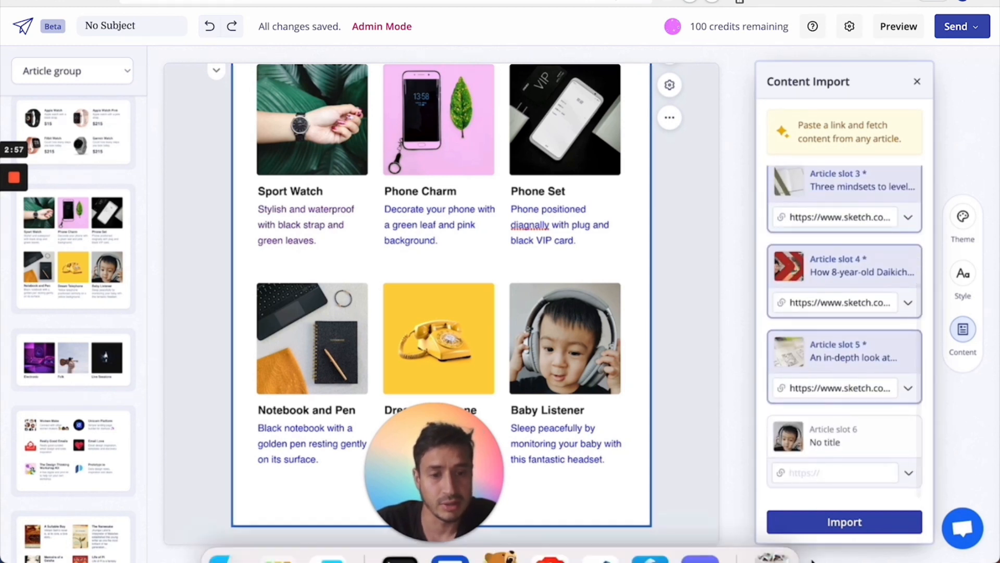
pyautogui.click(843, 521)
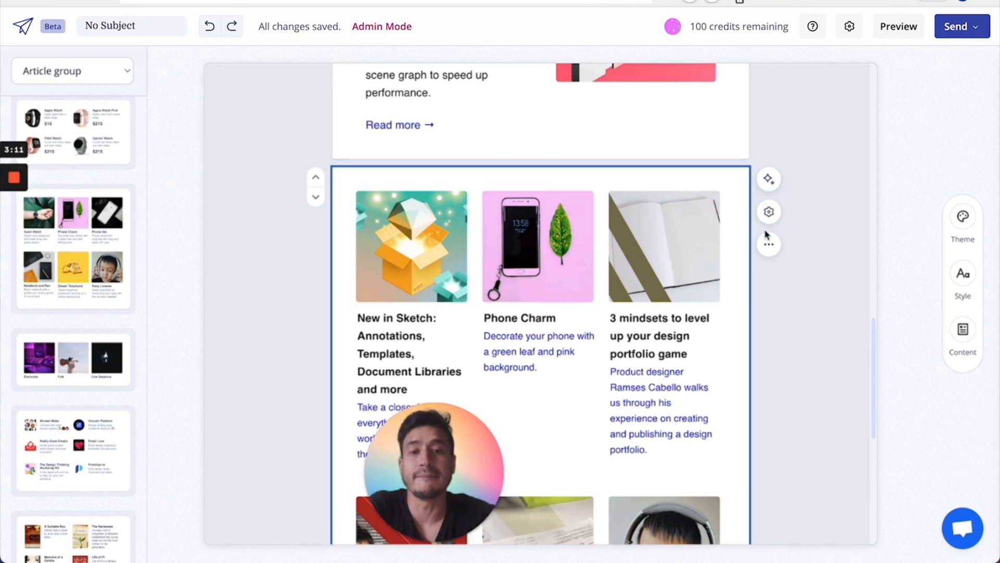
# - Return to the Hey Ann intro card and select its text for editing
pyautogui.scroll(-3)
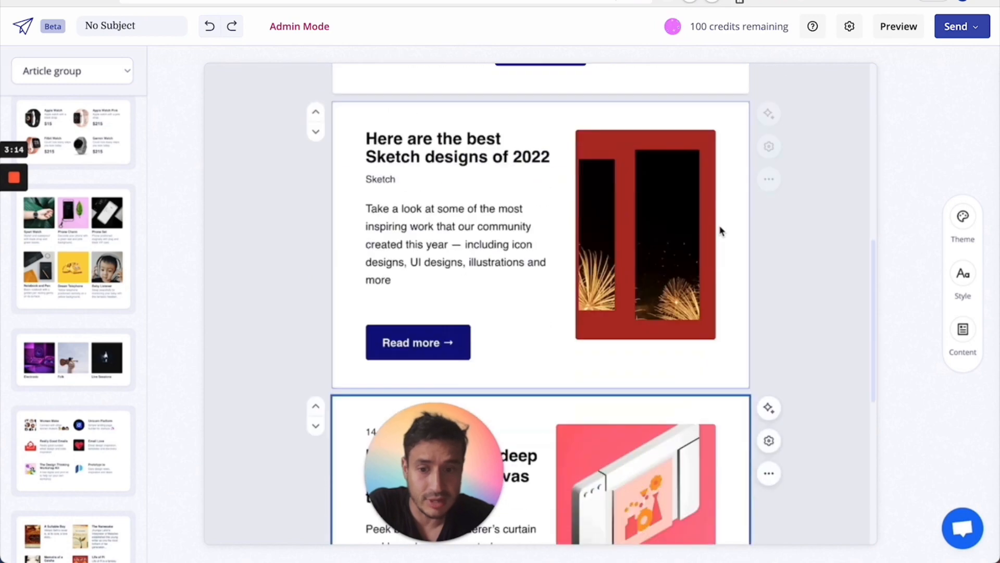
pyautogui.click(767, 179)
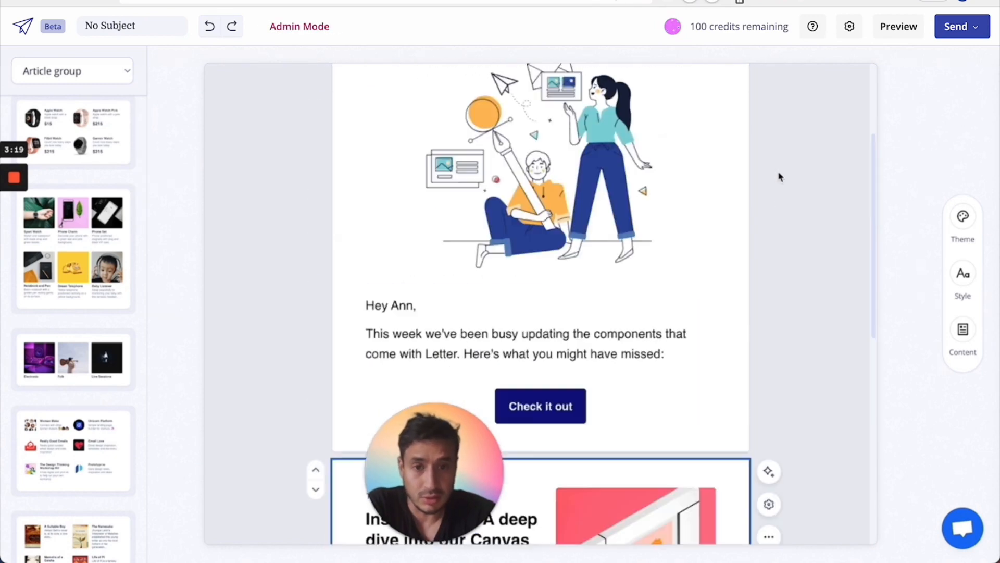
pyautogui.scroll(-3)
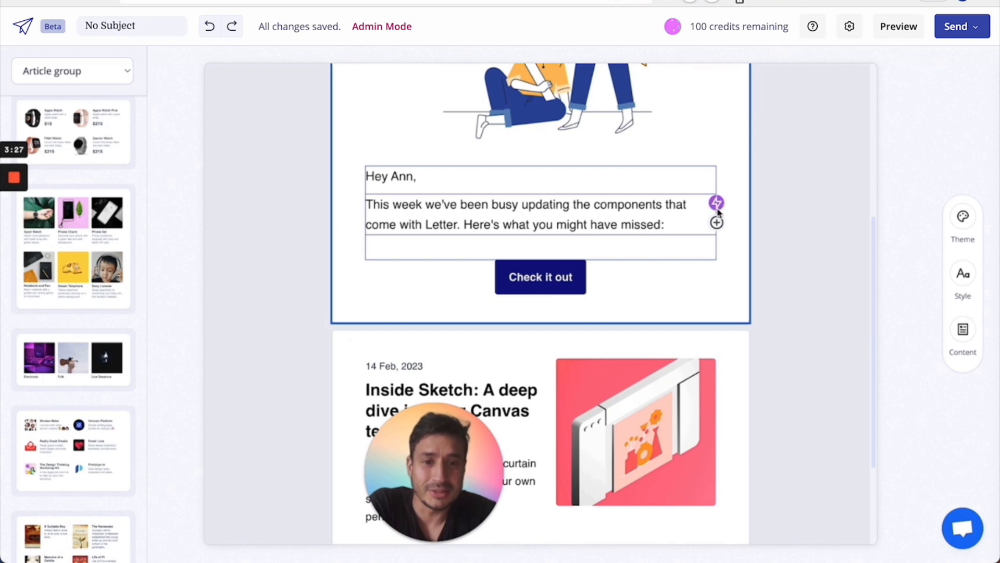
# - Review the Rewrite/Write Intro AI actions for the intro paragraph, then show the insert-block choices
pyautogui.click(715, 204)
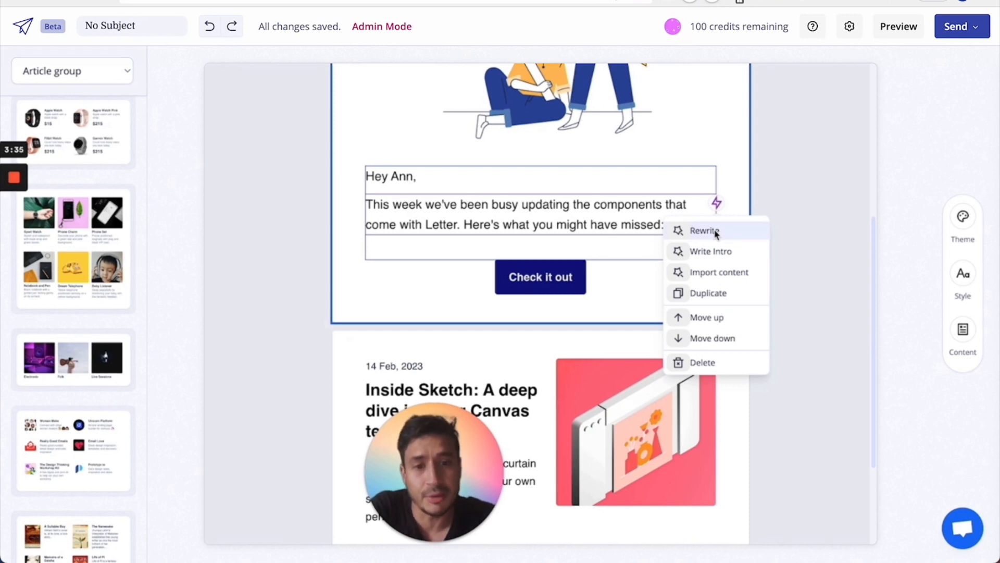
pyautogui.click(716, 203)
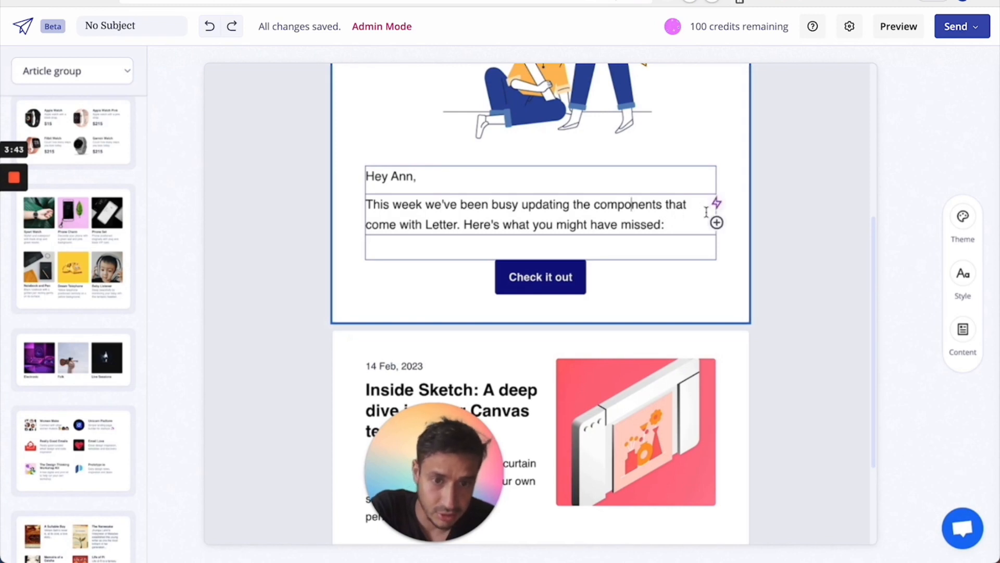
pyautogui.click(716, 205)
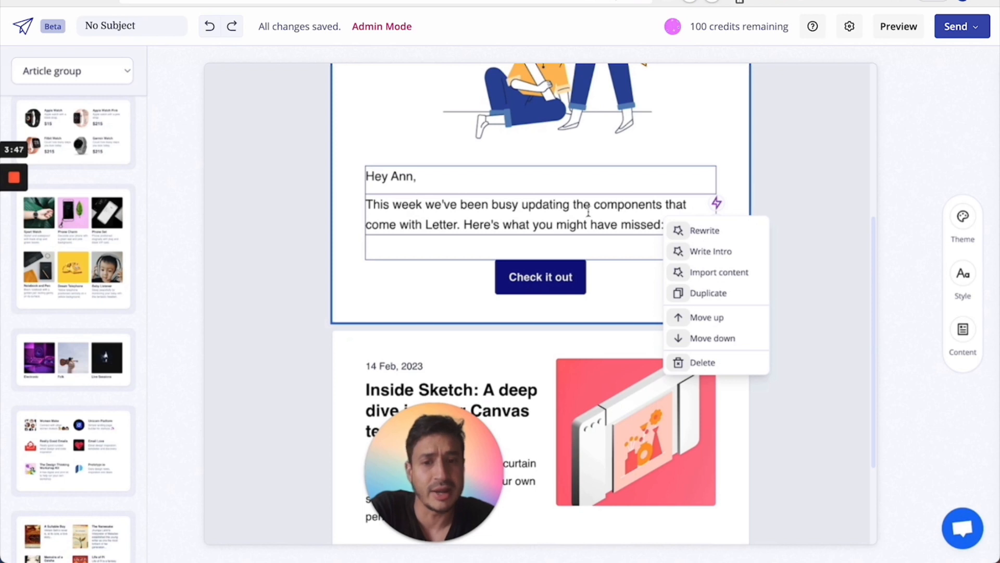
pyautogui.click(716, 223)
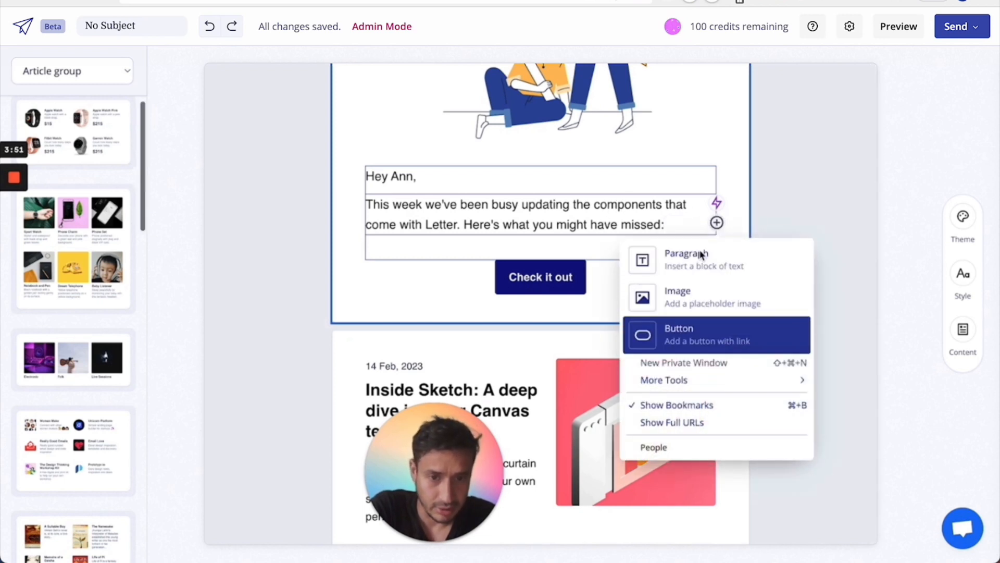
pyautogui.moveTo(701, 396)
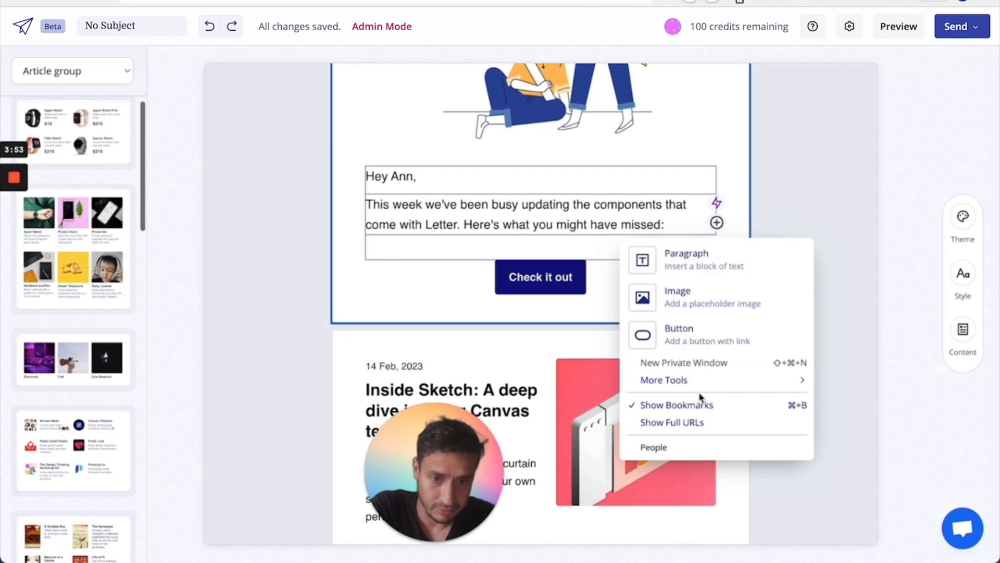
# - Insert a placeholder lorem ipsum paragraph and a second Check it out button into the intro card
pyautogui.click(687, 260)
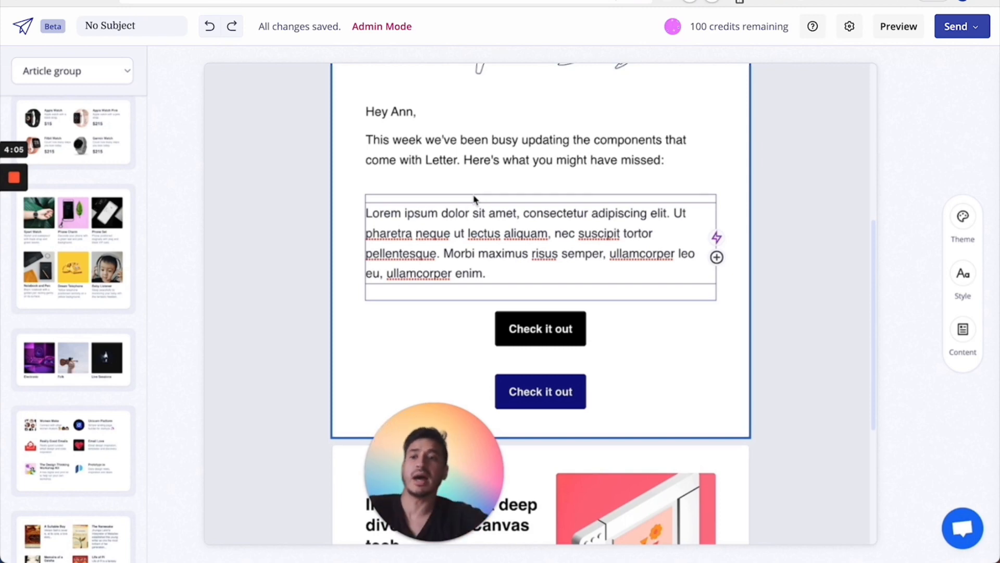
pyautogui.scroll(-3)
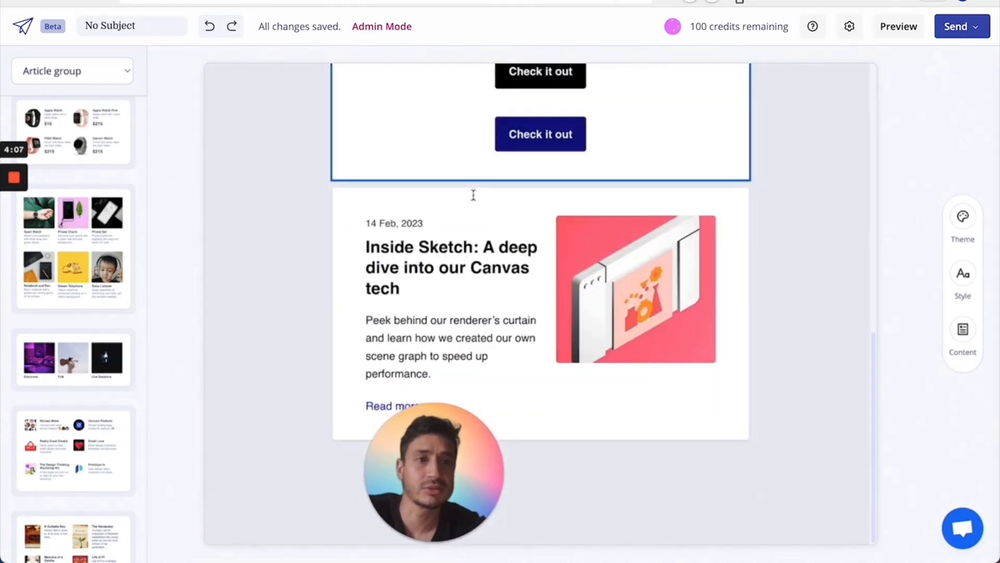